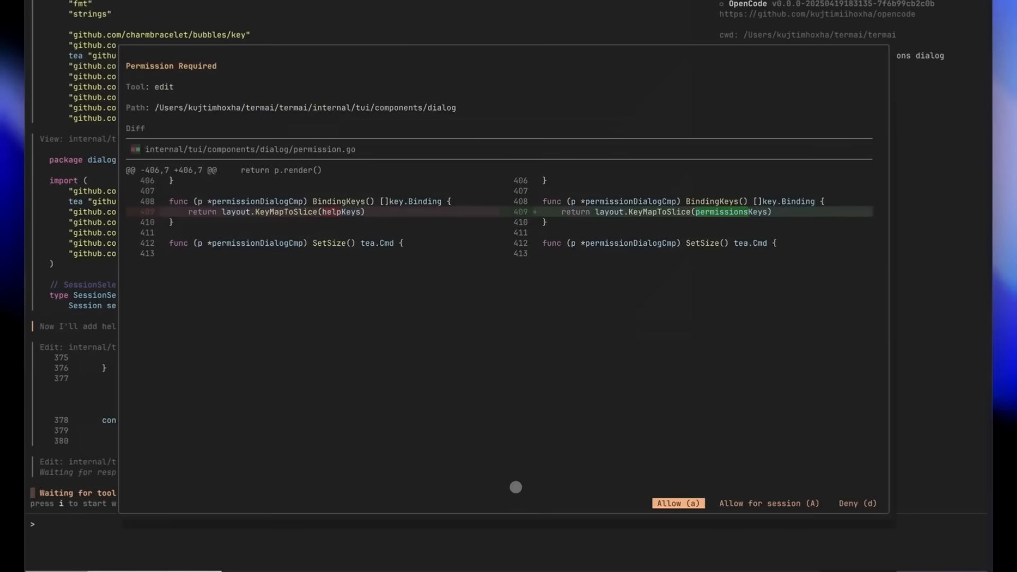
# - Leave the OpenCode session and bring up the SuperClaude GitHub README tab
pyautogui.click(677, 503)
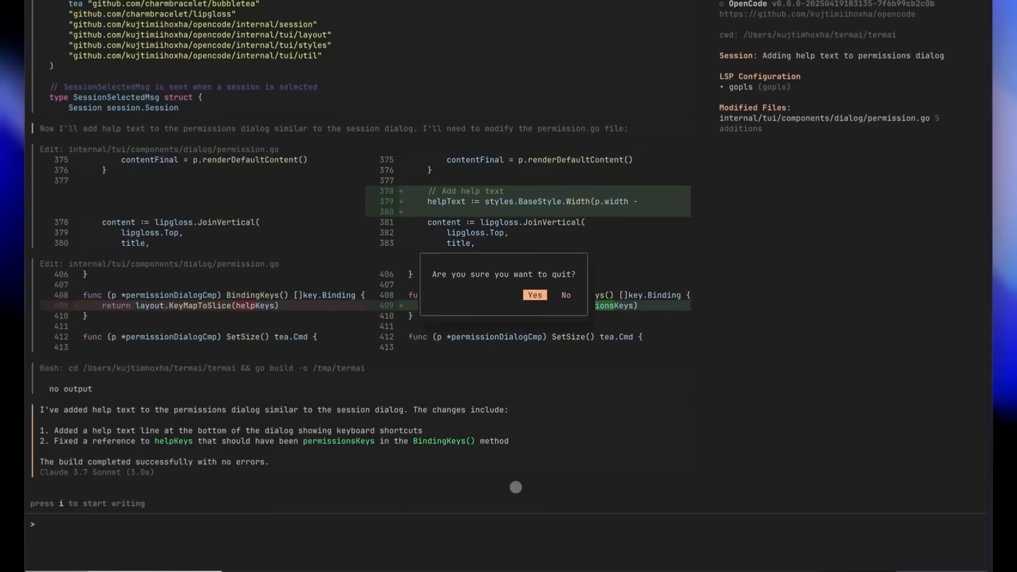
pyautogui.click(533, 295)
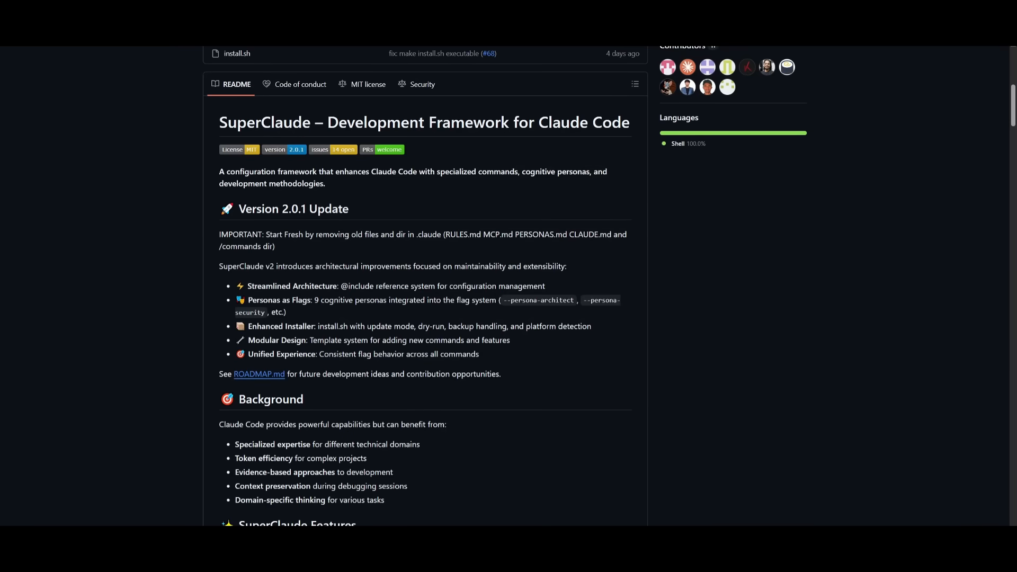
pyautogui.moveTo(199, 232)
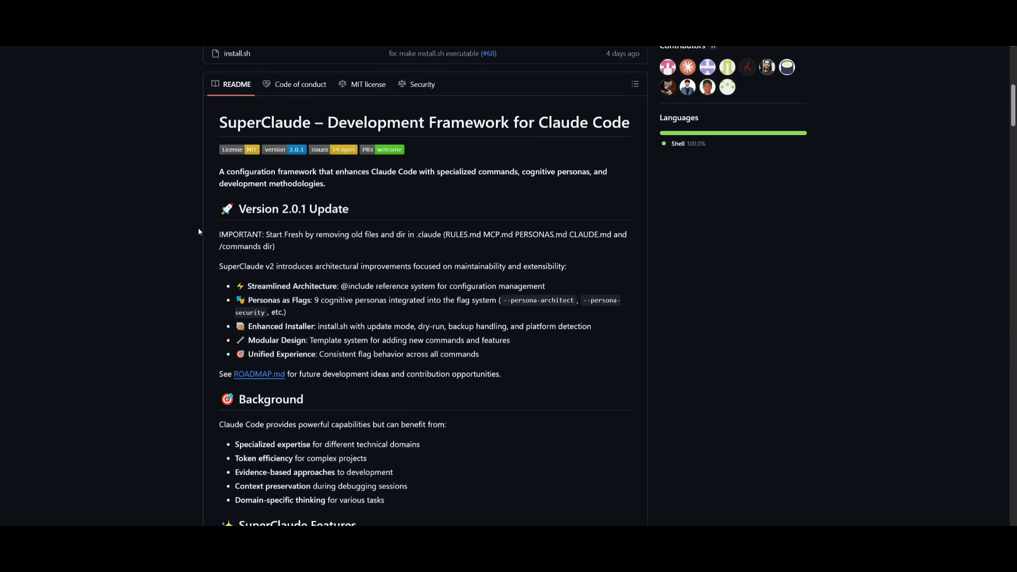
# - Scroll the README through Features, Installation, MCP Integration, Token Efficiency and Example Workflows
pyautogui.scroll(-3)
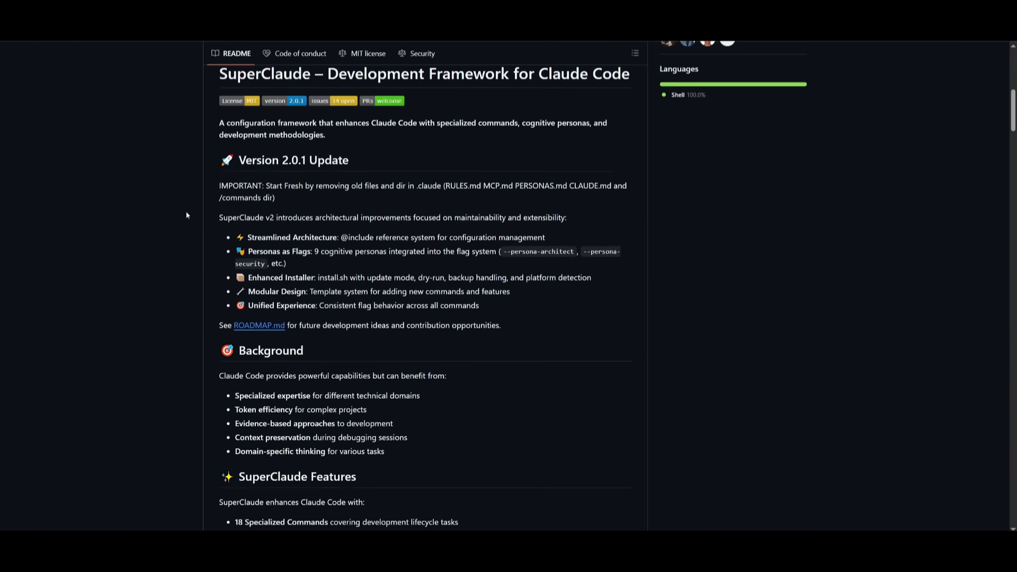
pyautogui.scroll(-3)
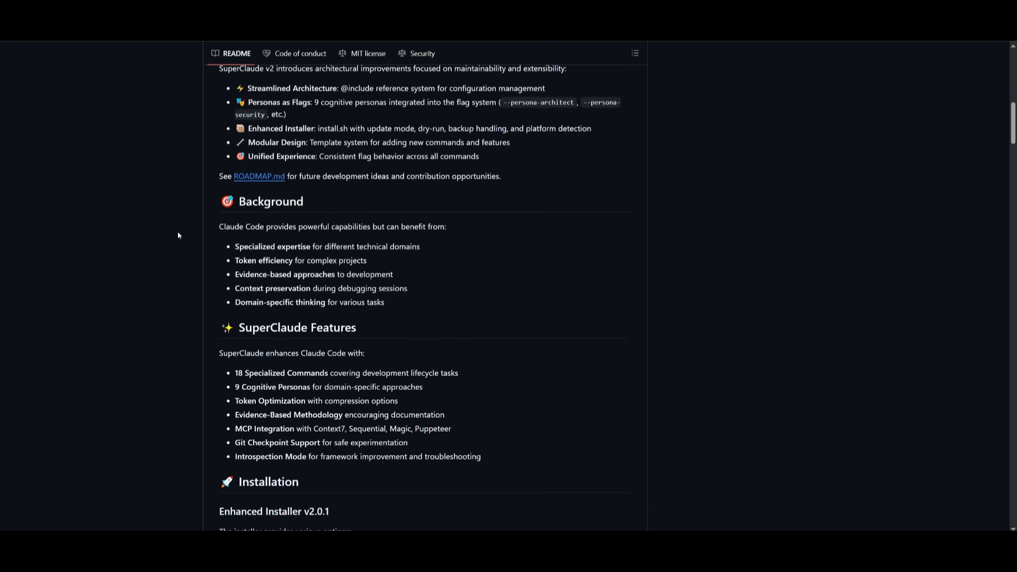
pyautogui.scroll(-3)
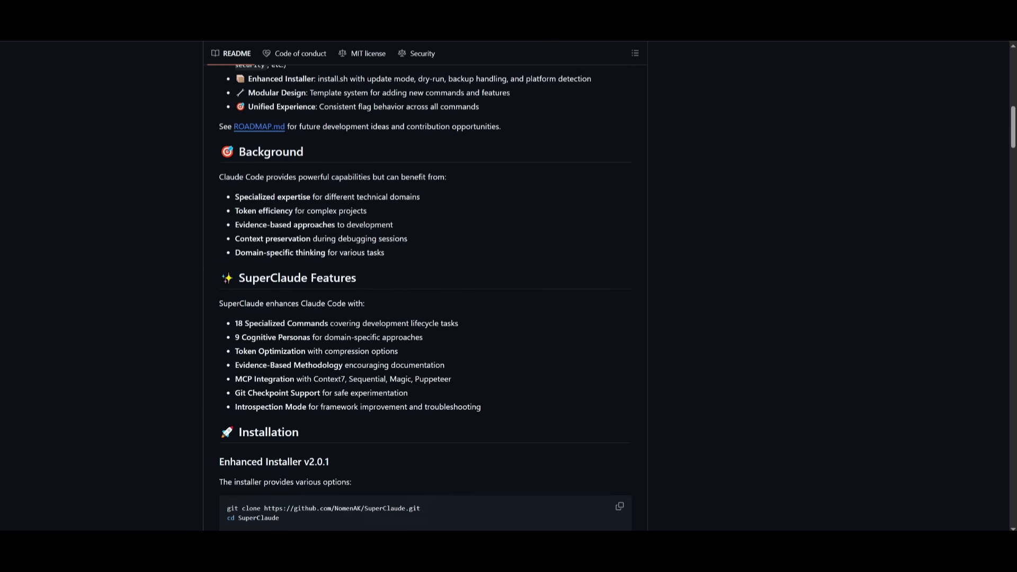
pyautogui.scroll(-3)
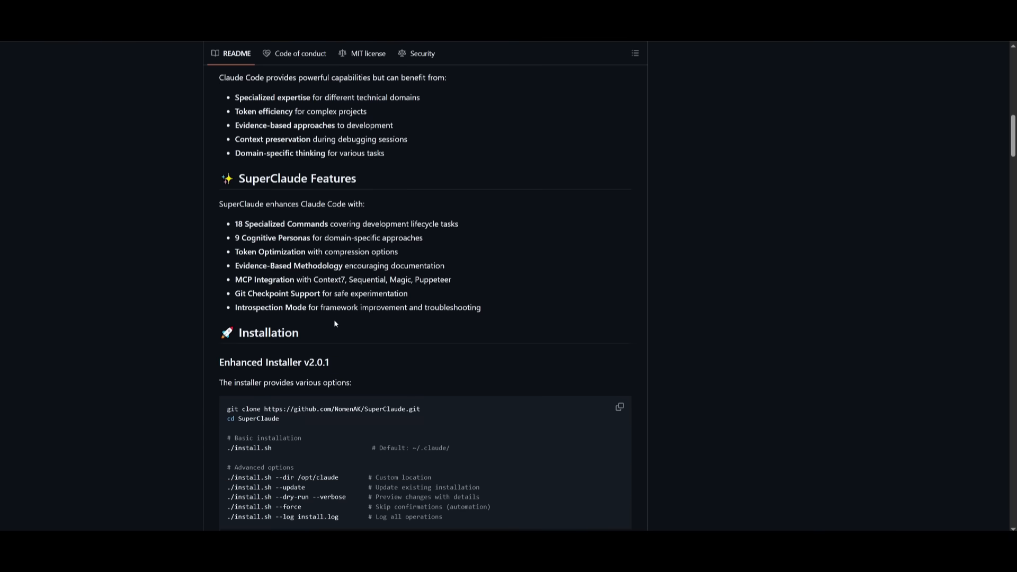
pyautogui.moveTo(718, 77)
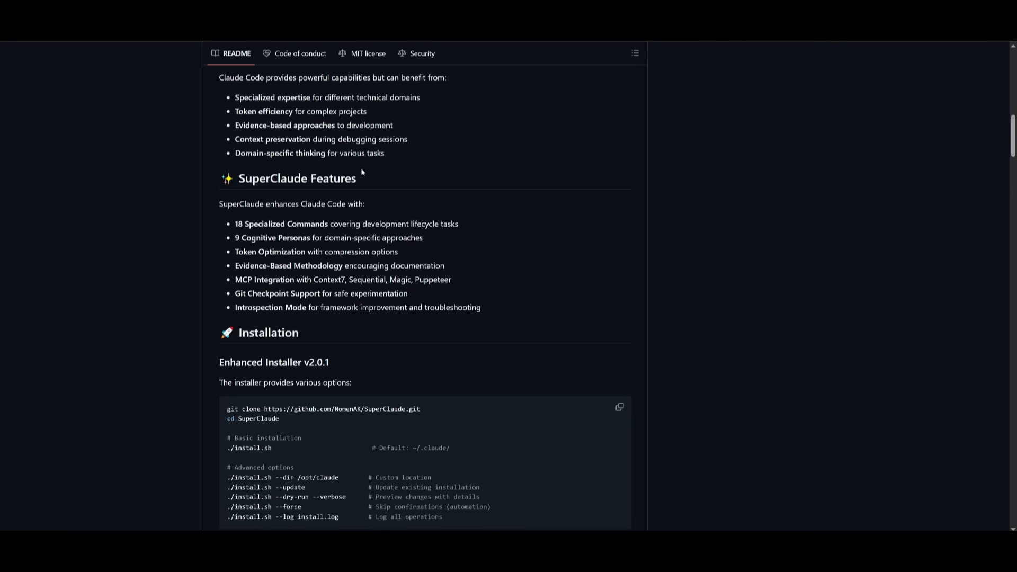
pyautogui.moveTo(392, 206)
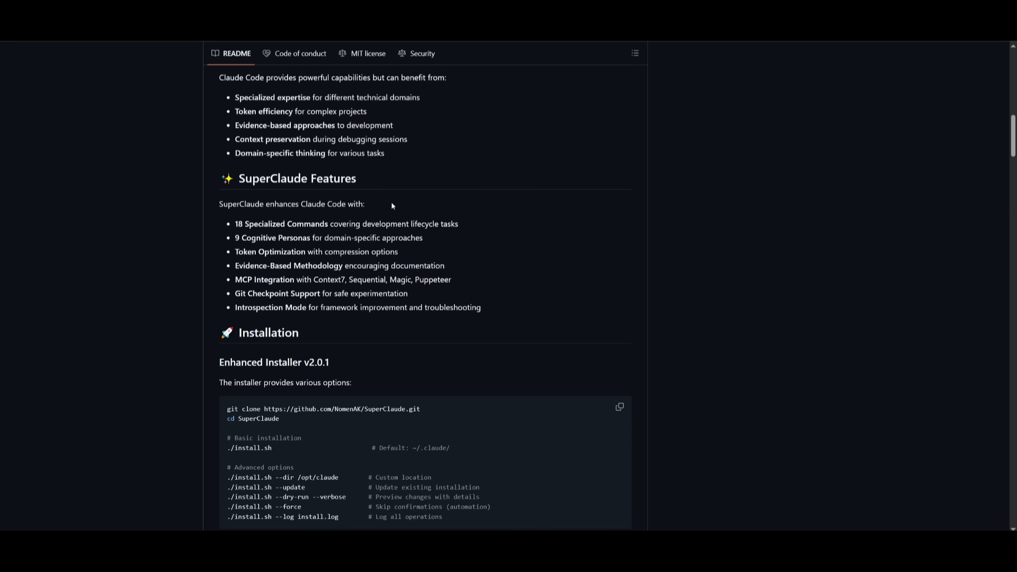
pyautogui.moveTo(128, 229)
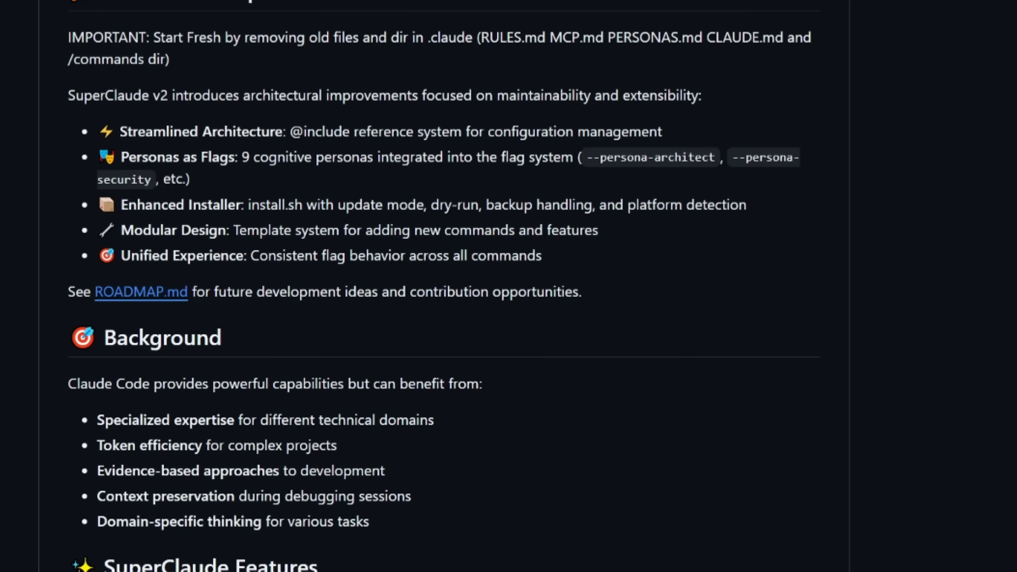
pyautogui.scroll(-3)
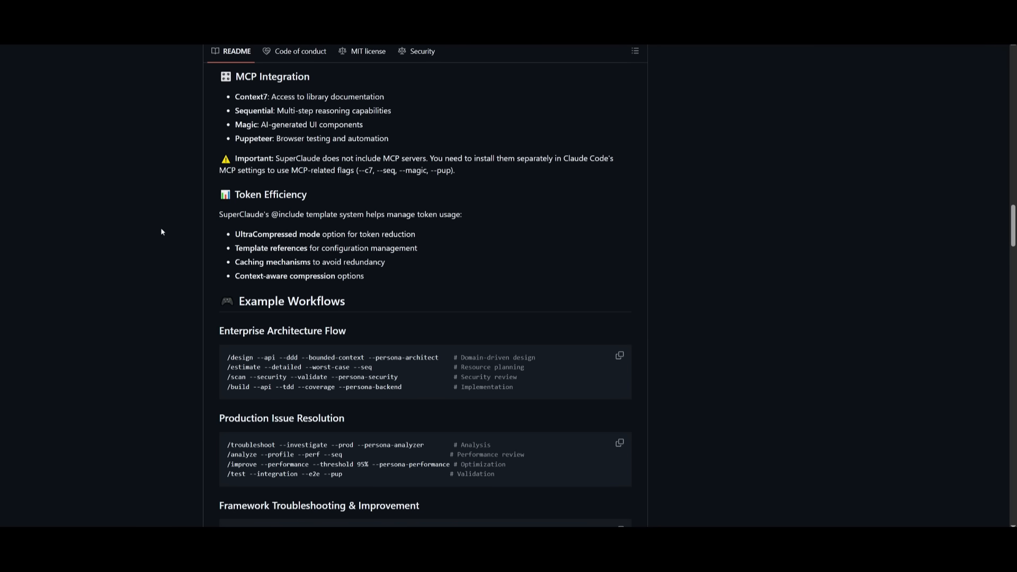
pyautogui.moveTo(140, 263)
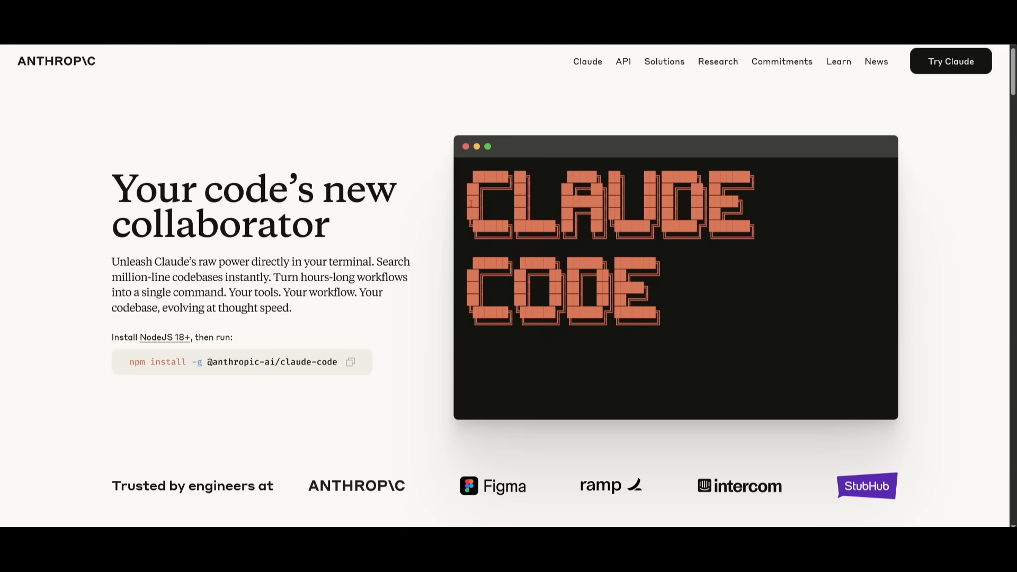
# - Scroll Anthropic's Claude Code product page down toward the overview docs with the install command
pyautogui.scroll(-3)
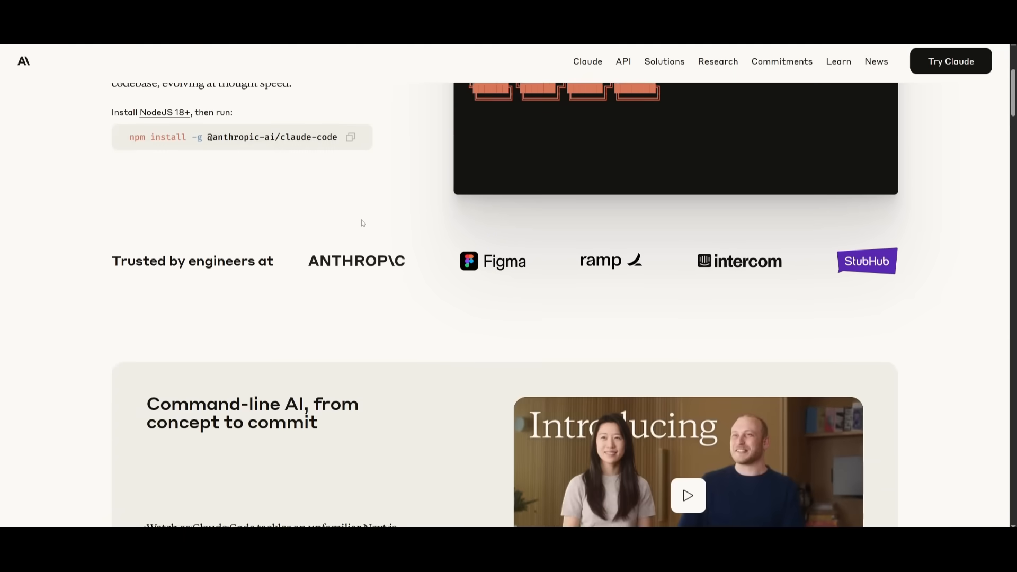
pyautogui.scroll(-3)
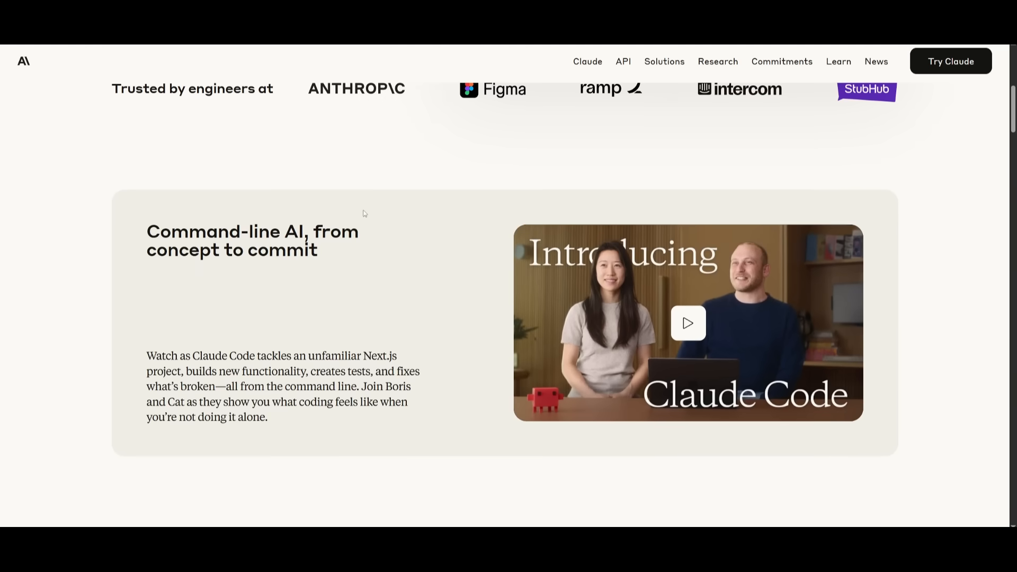
pyautogui.scroll(-3)
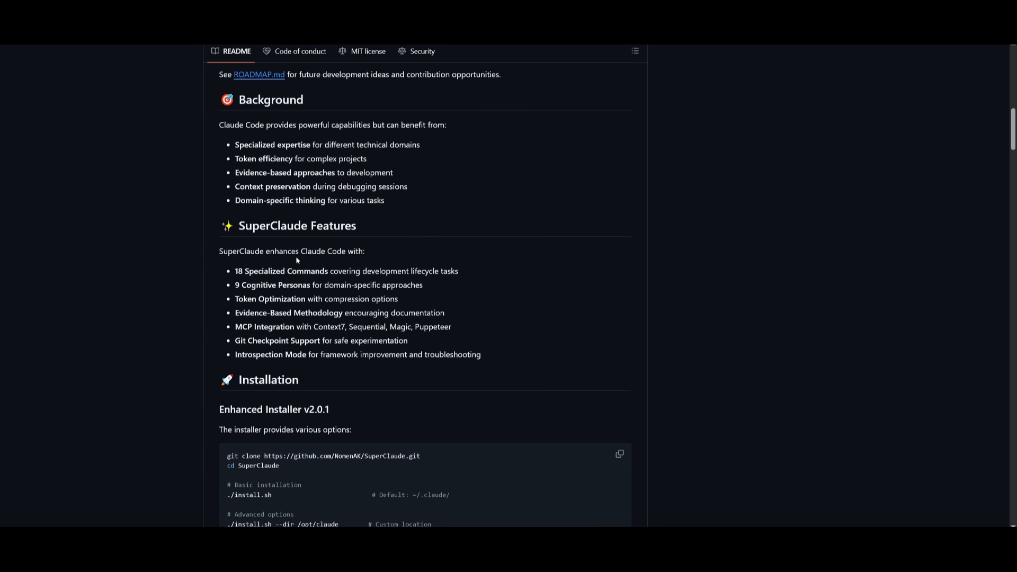
pyautogui.moveTo(258, 267)
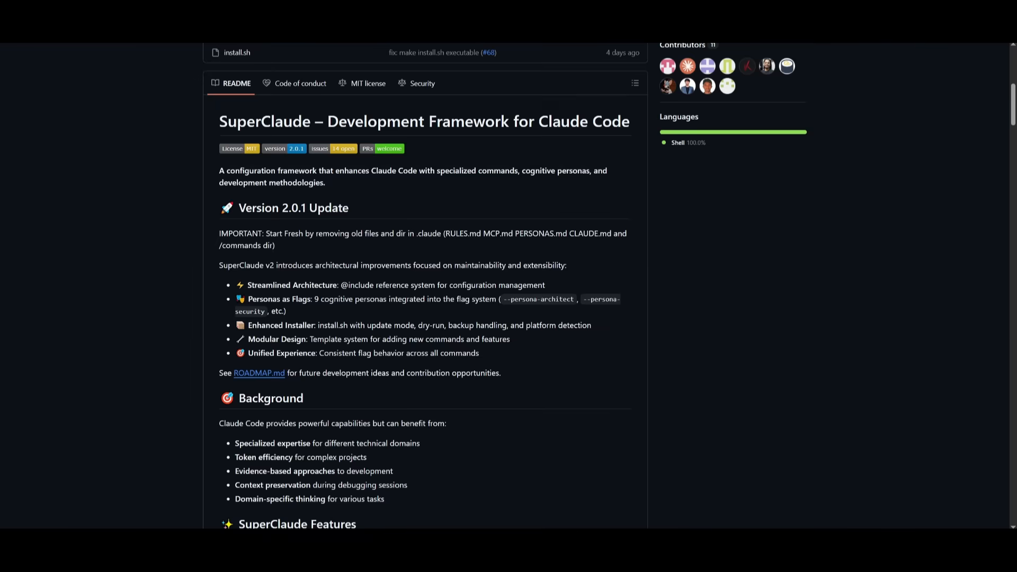
pyautogui.scroll(-3)
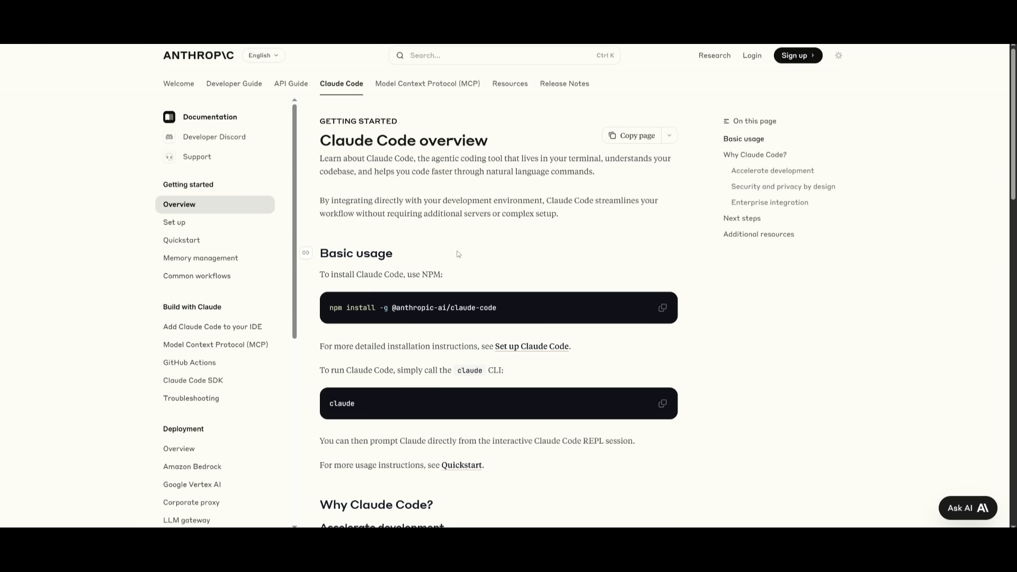
pyautogui.moveTo(503, 307)
pyautogui.write('wsl')
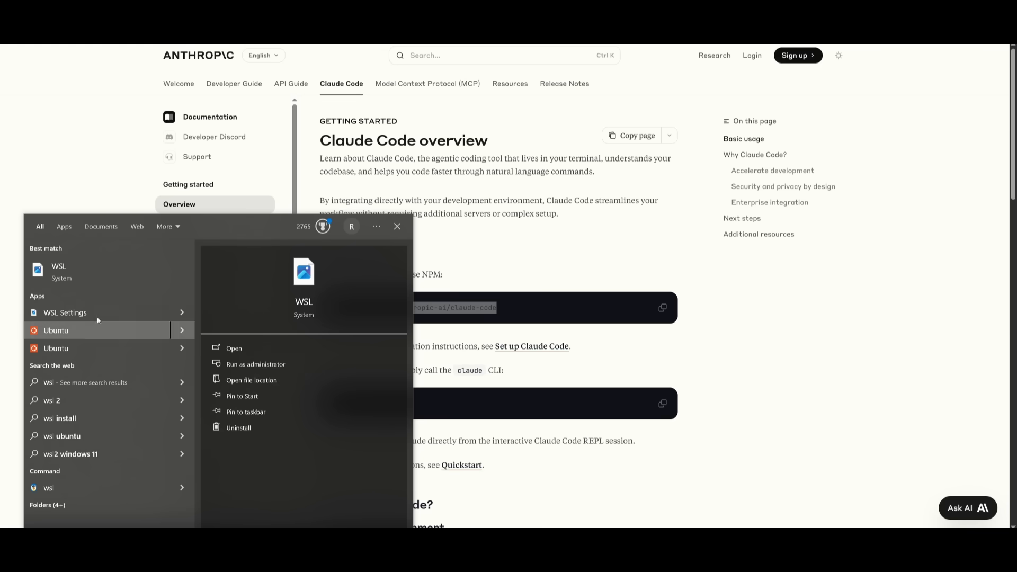
pyautogui.click(233, 348)
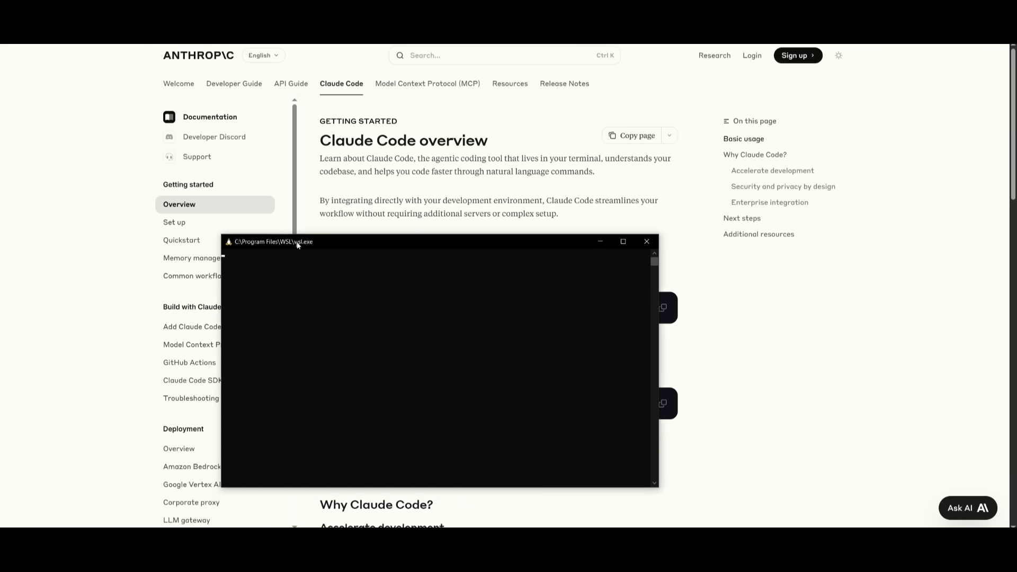
pyautogui.moveTo(296, 241); pyautogui.dragTo(212, 213)
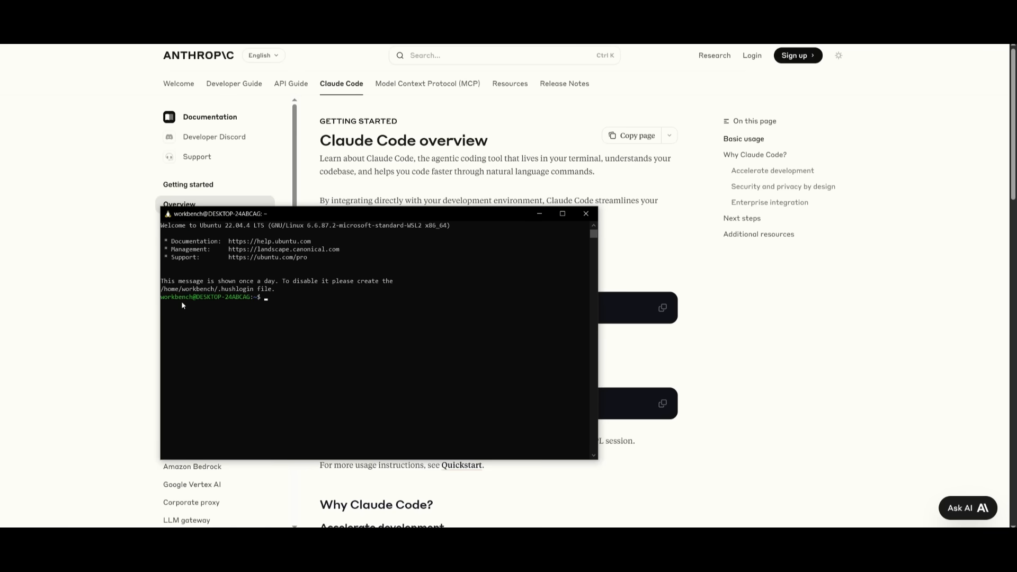
pyautogui.write('npm install -g @anthropic-ai/claude-code')
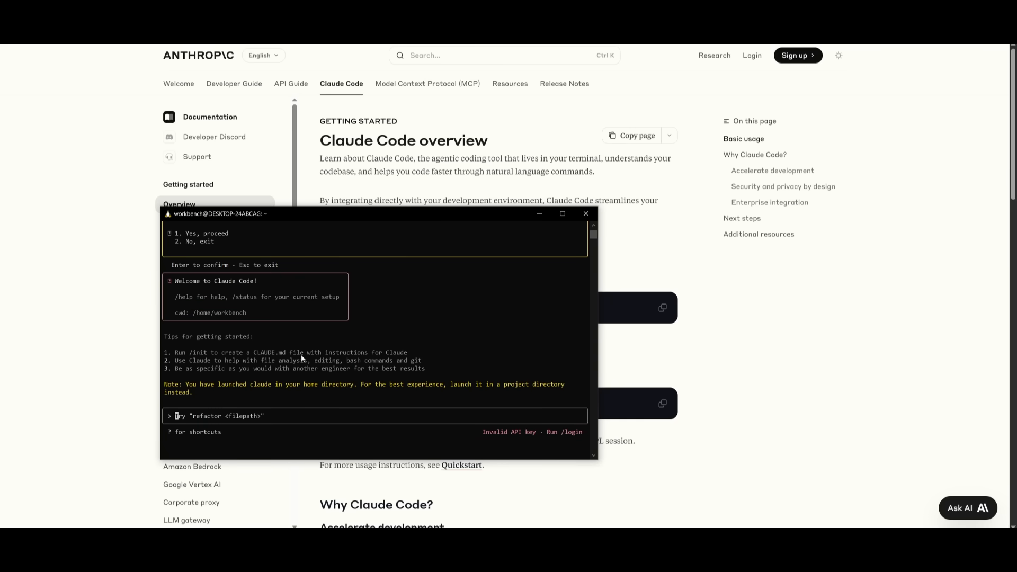
pyautogui.moveTo(236, 395)
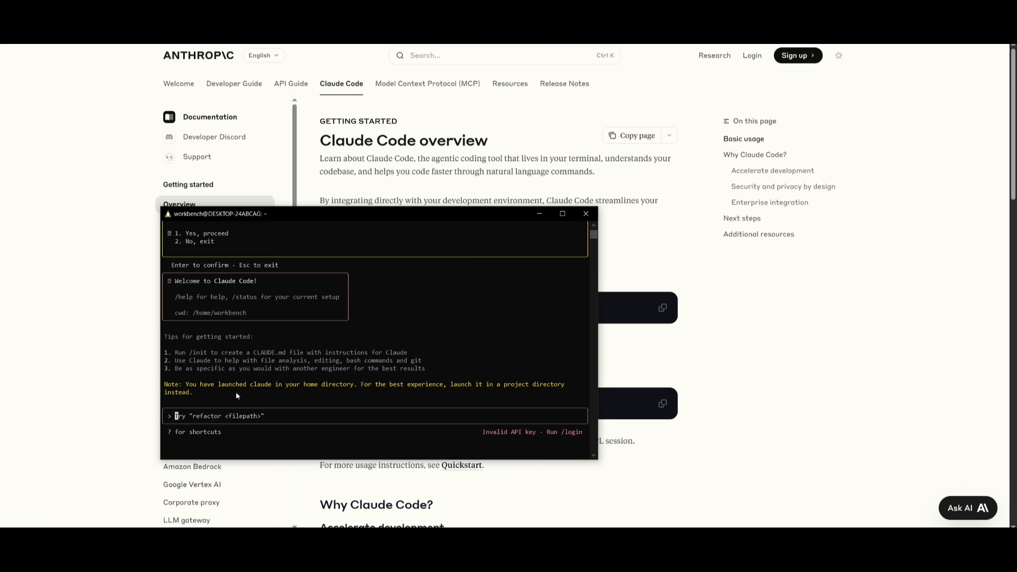
pyautogui.moveTo(374, 445)
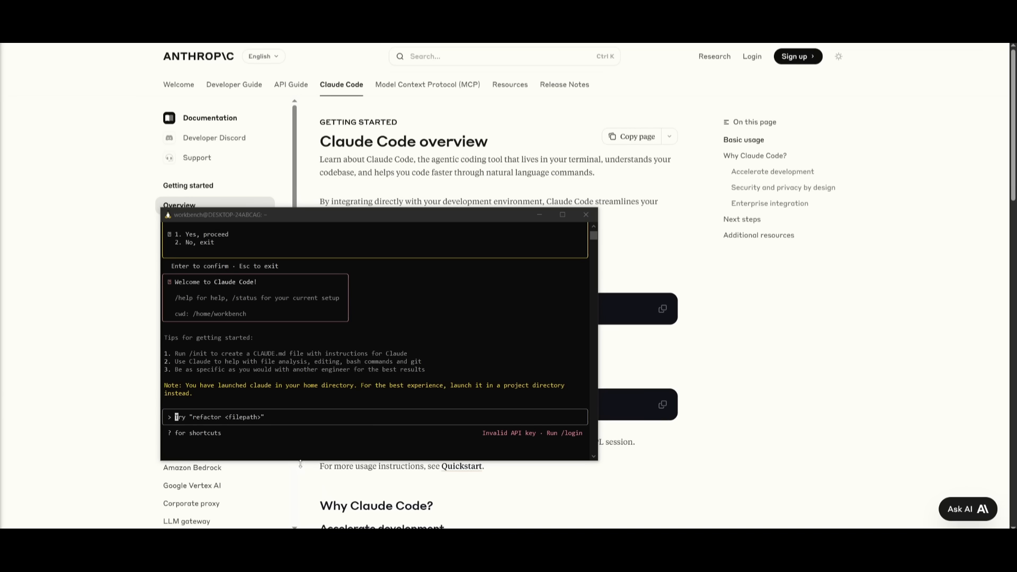
pyautogui.moveTo(241, 403)
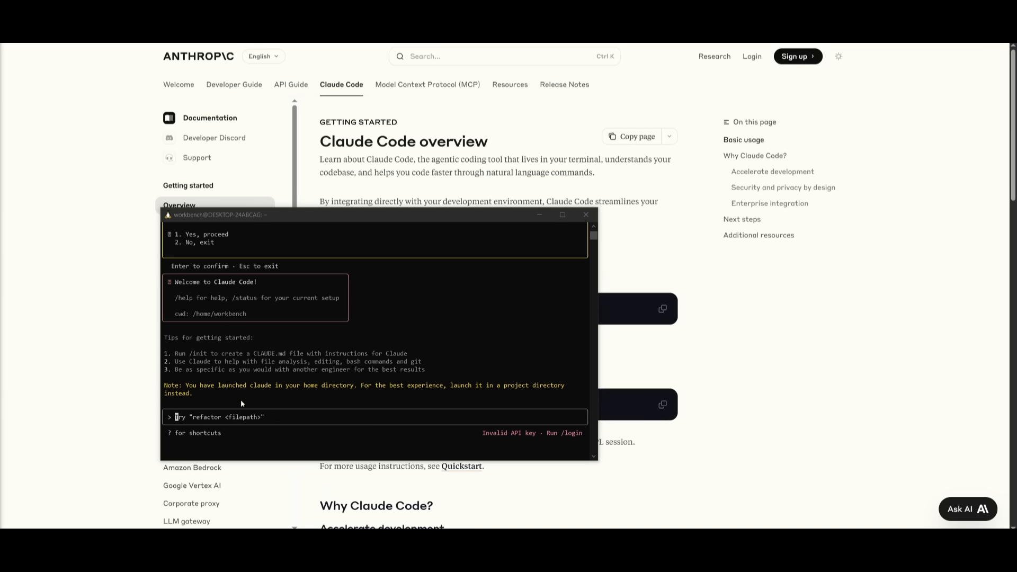
pyautogui.moveTo(237, 404)
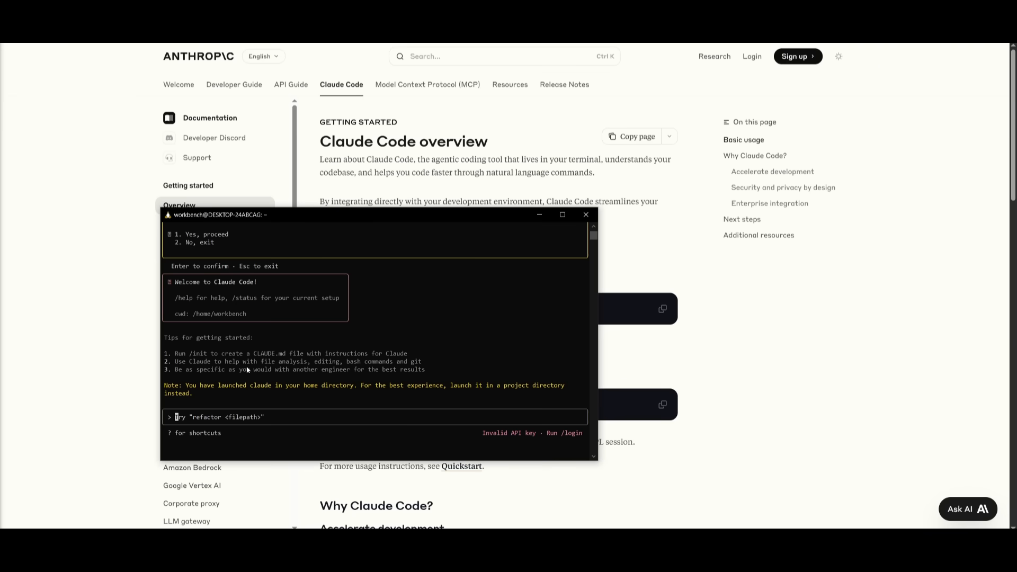
pyautogui.moveTo(294, 368)
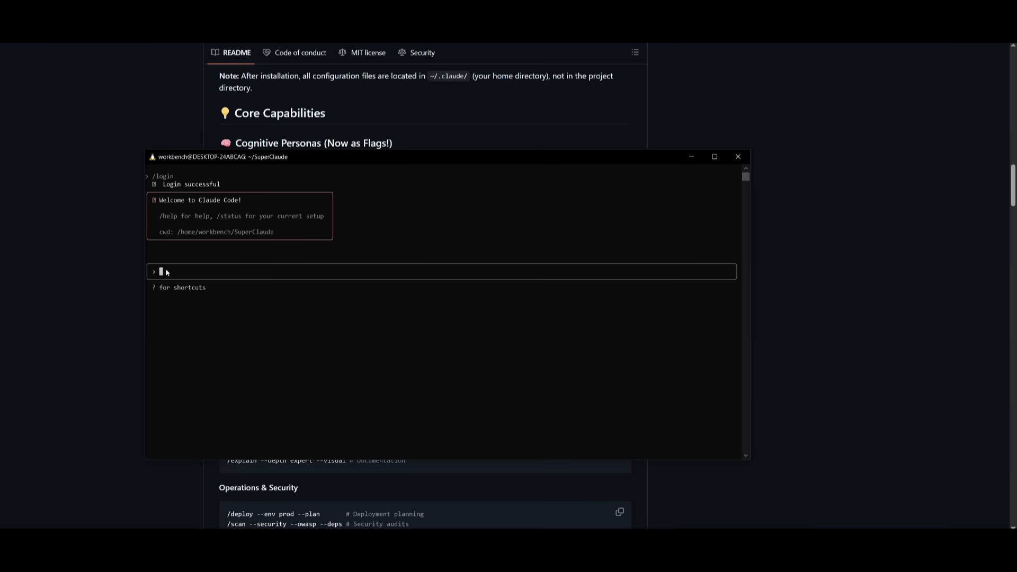
# - Run /analyze on install.sh and read the review down to its summary score table
pyautogui.write('/')
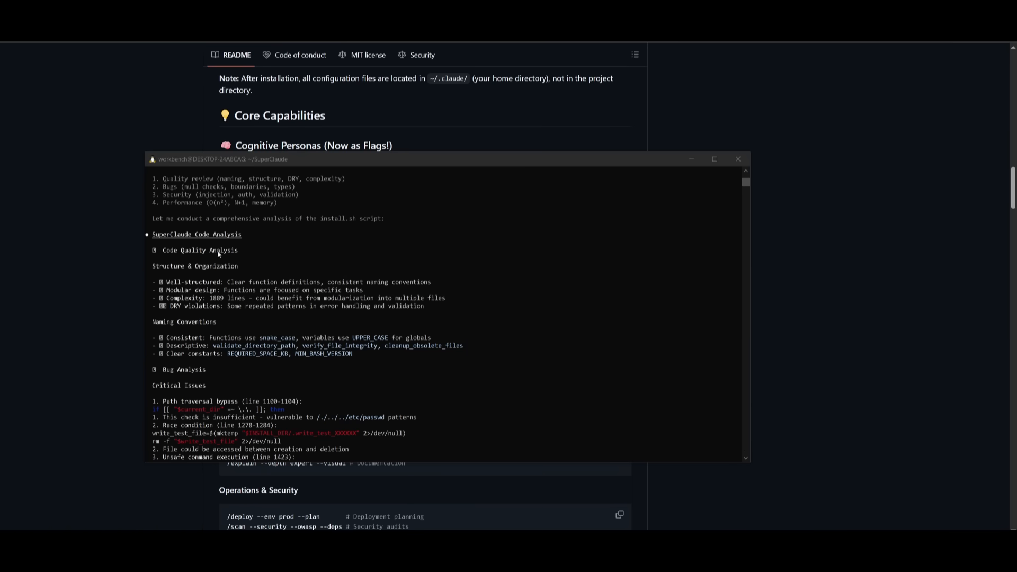
pyautogui.scroll(-3)
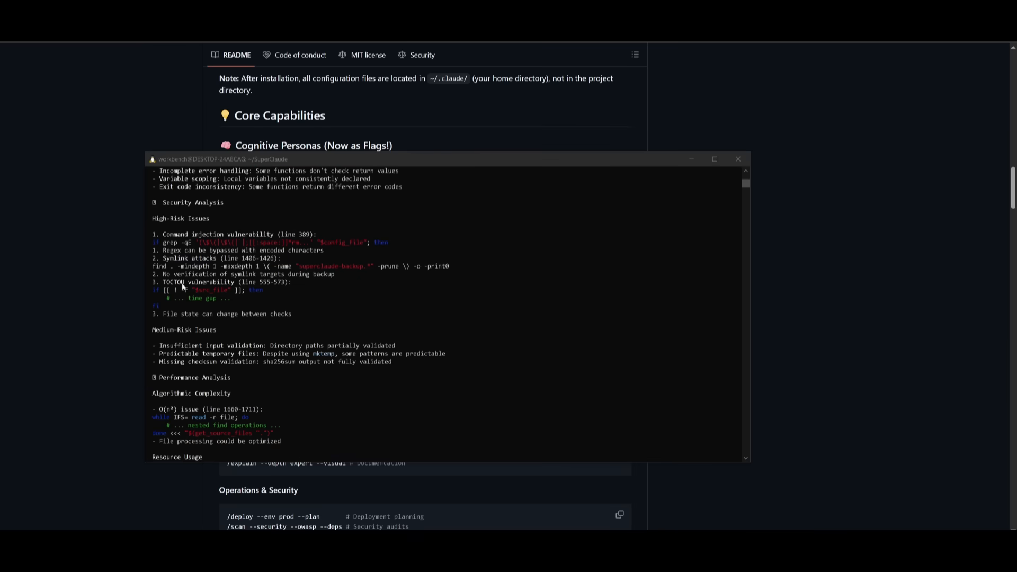
pyautogui.scroll(-3)
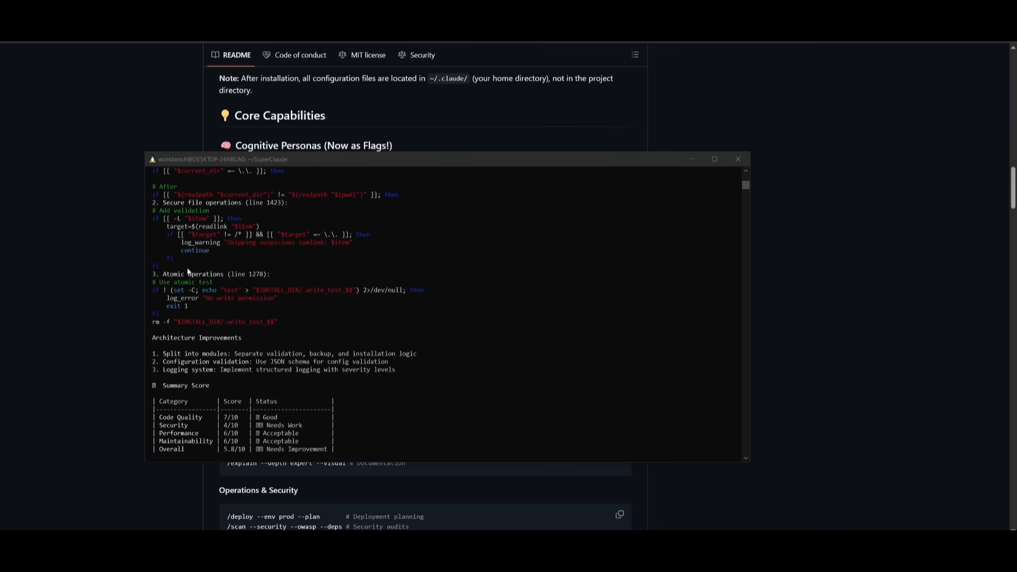
pyautogui.scroll(-3)
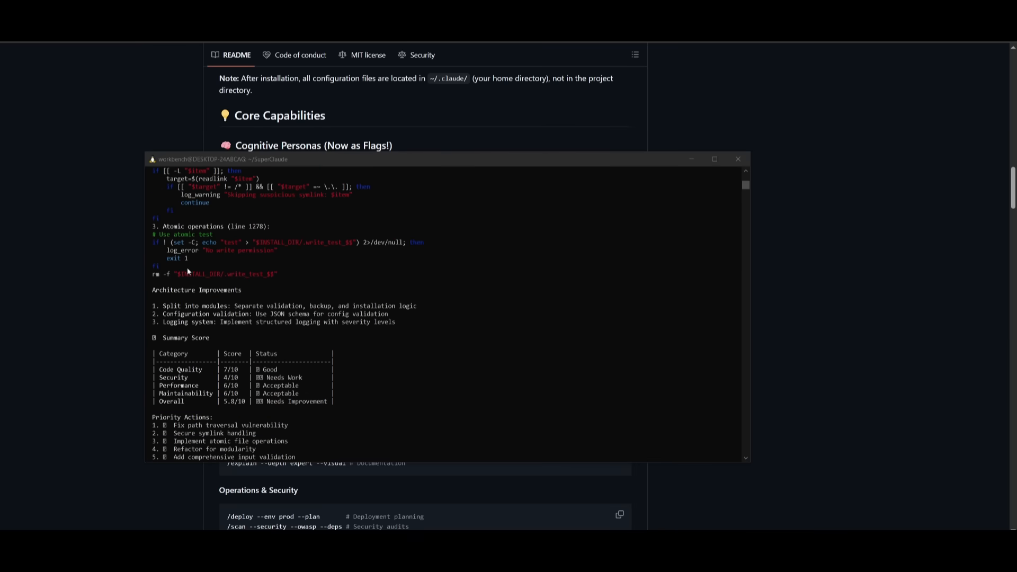
pyautogui.moveTo(287, 376)
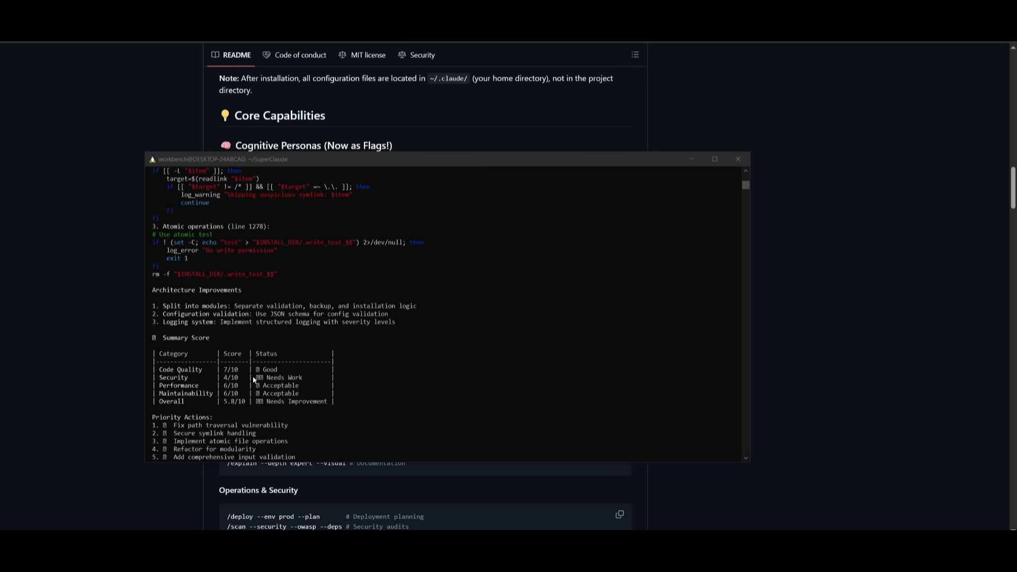
pyautogui.moveTo(210, 376)
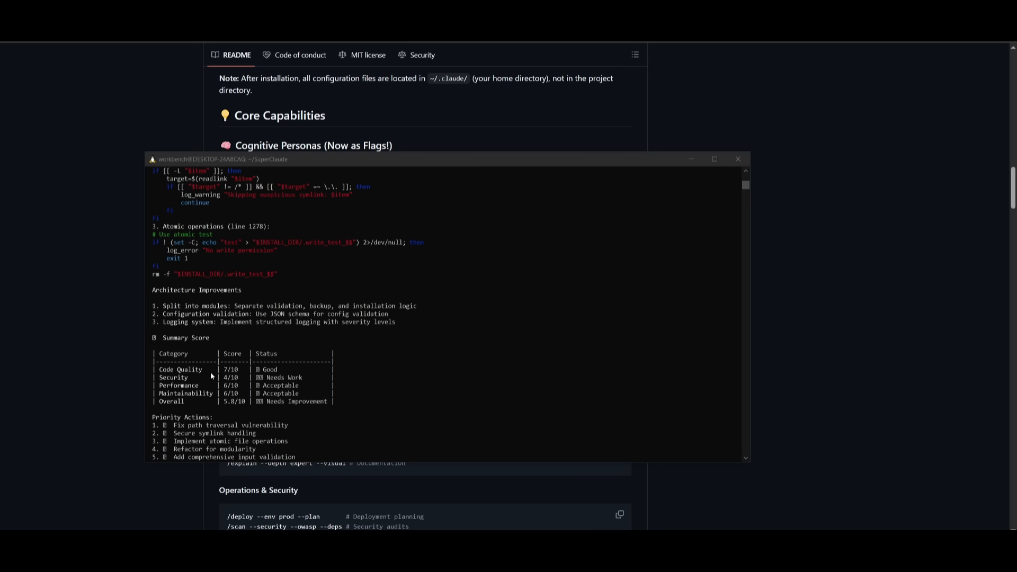
pyautogui.moveTo(166, 370)
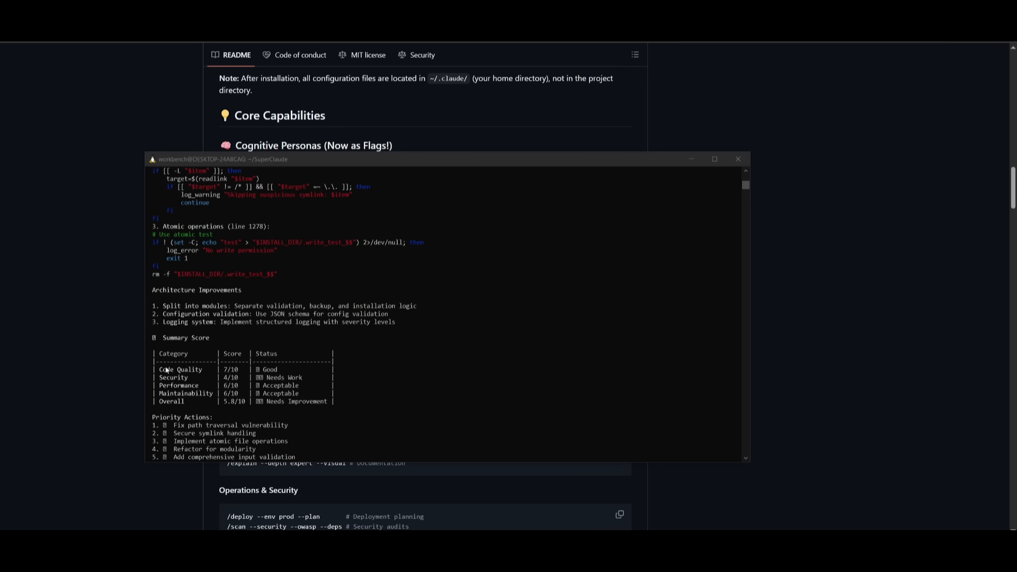
pyautogui.moveTo(226, 371)
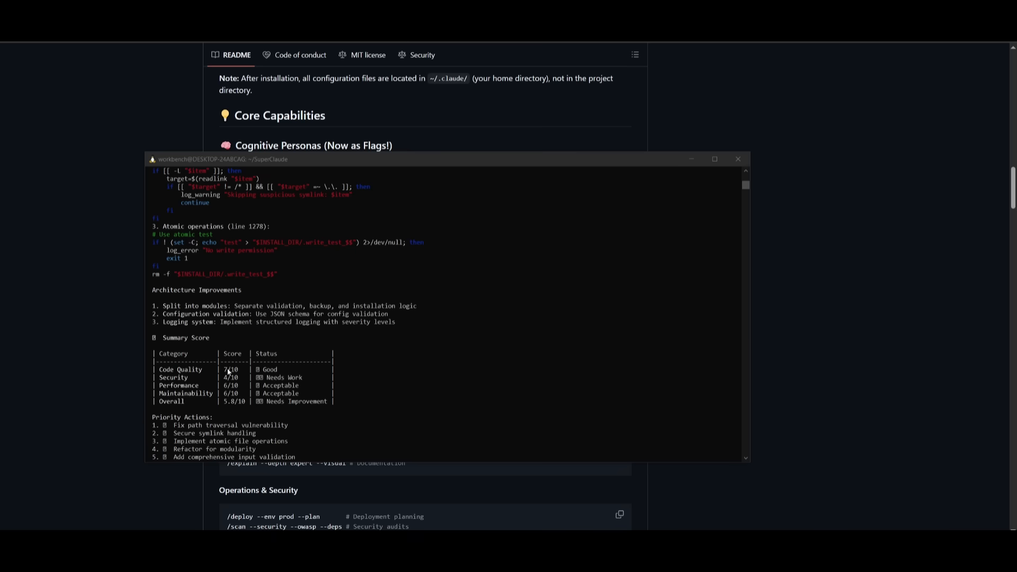
pyautogui.moveTo(275, 402)
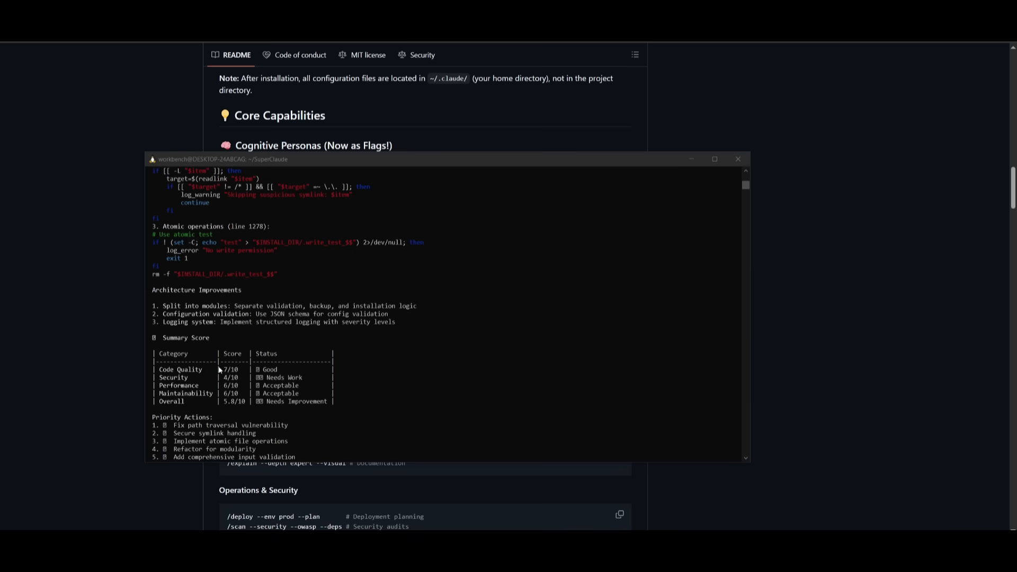
pyautogui.scroll(-3)
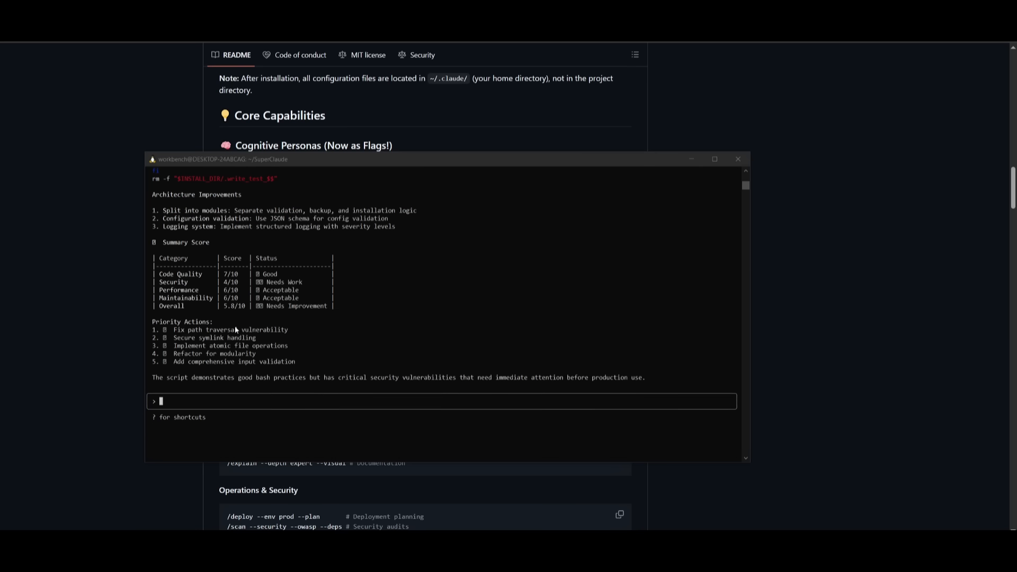
pyautogui.moveTo(301, 392)
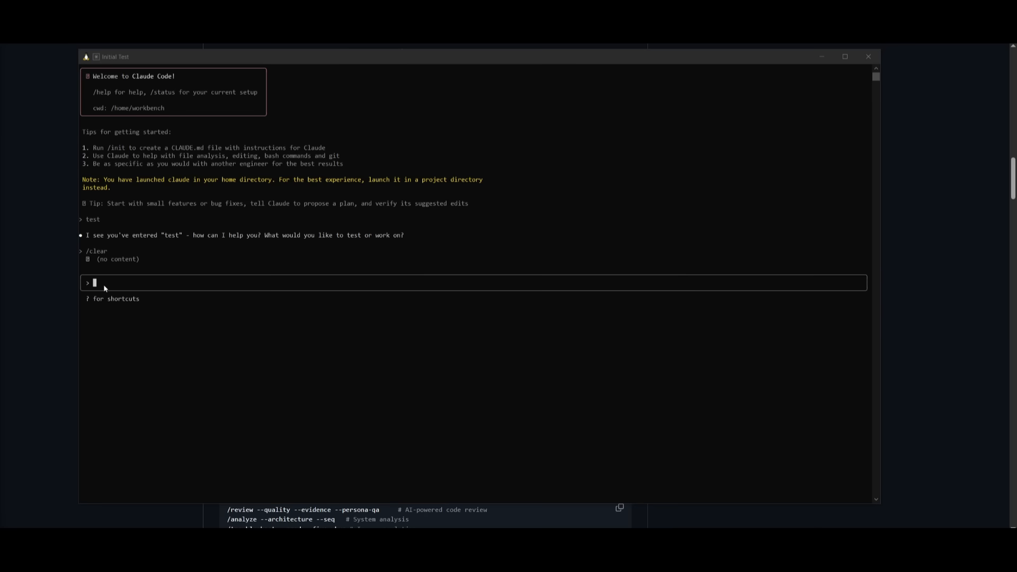
# - Enter /build --react --persona-frontend asking Claude to build a feature-rich CRM dashboard
pyautogui.press('ctrl+c')
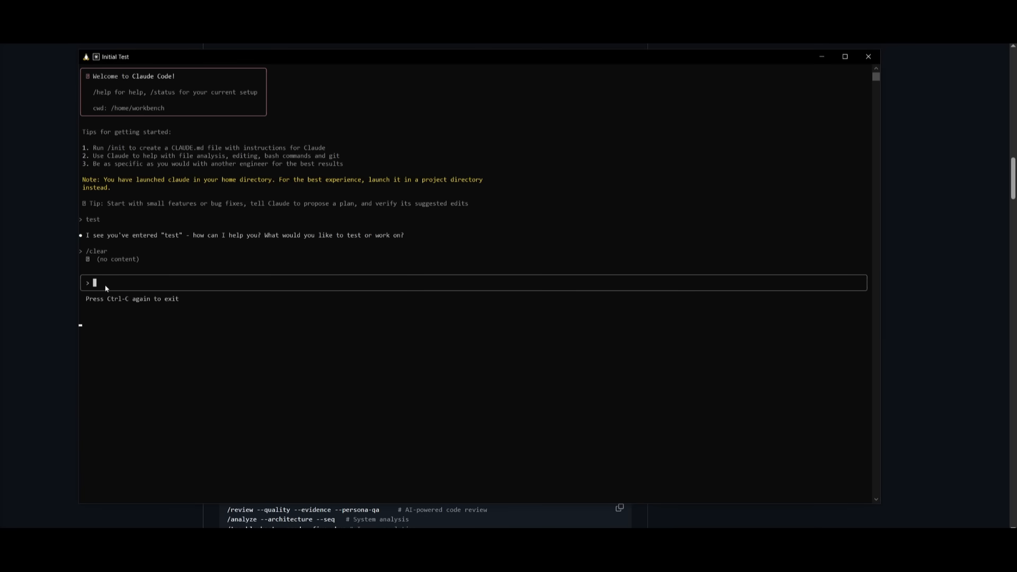
pyautogui.write('/build --react --persona-frontend')
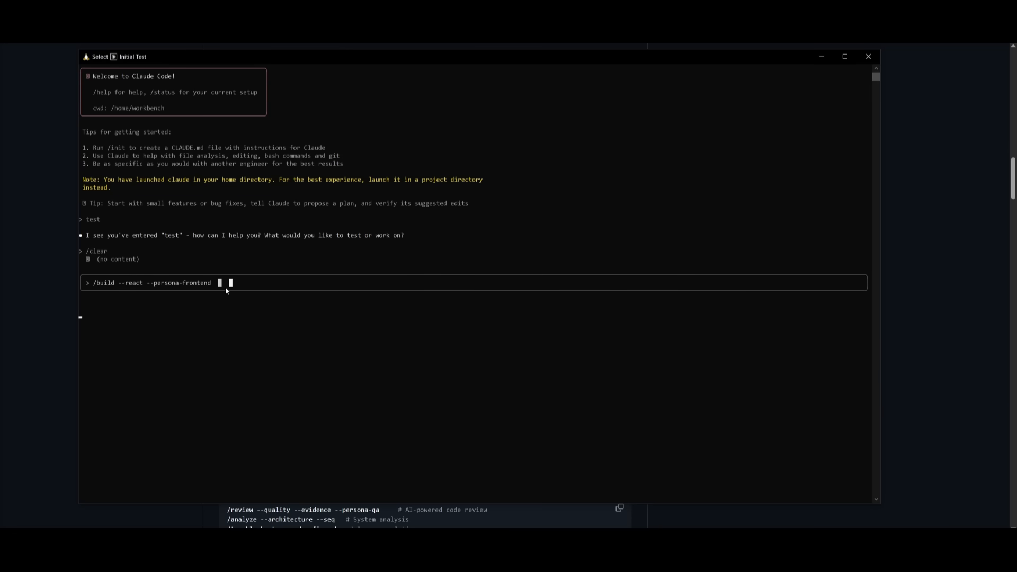
pyautogui.write('can you')
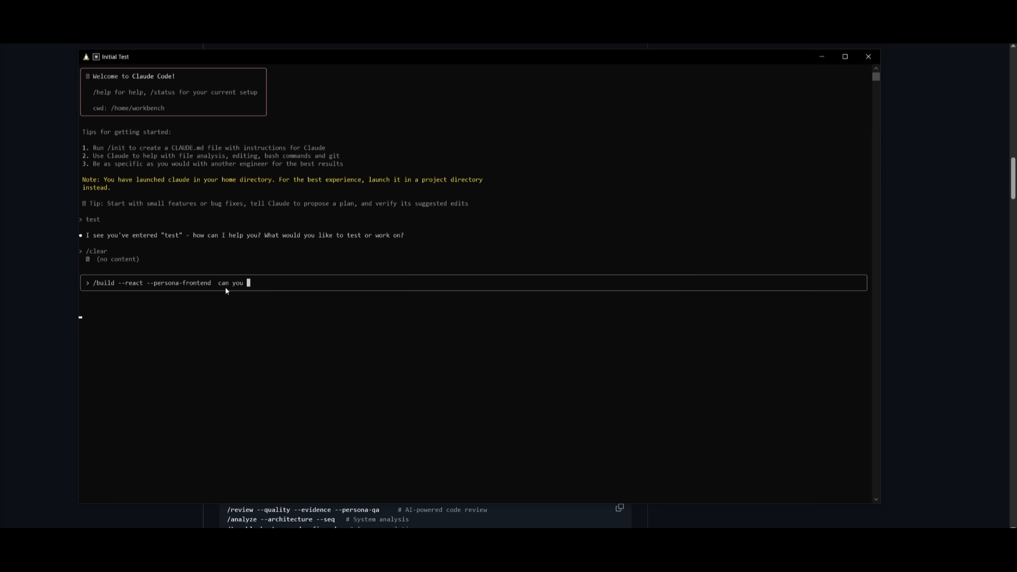
pyautogui.write('please build a')
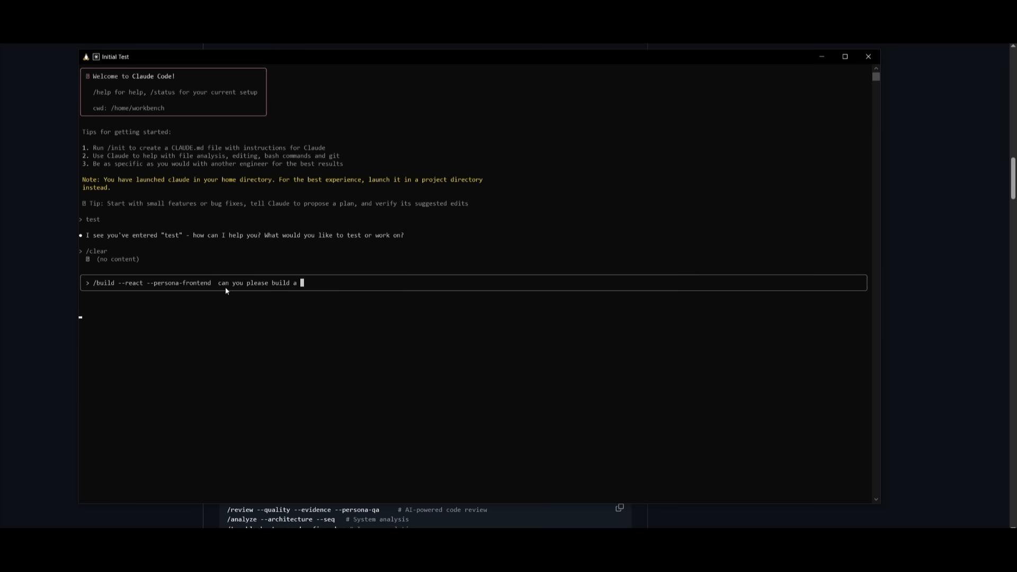
pyautogui.write('crm dashboard for me that has m')
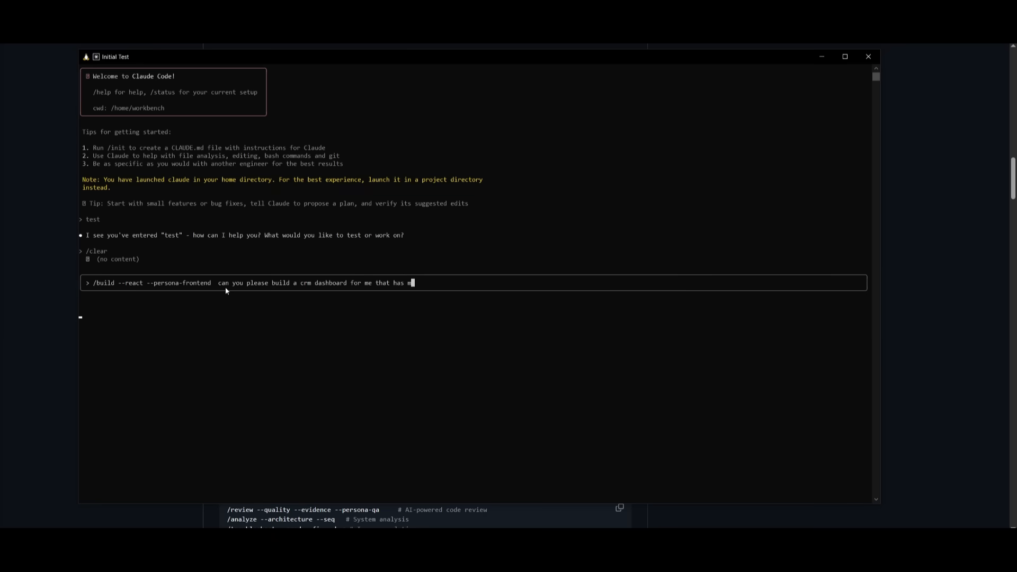
pyautogui.write('any featyu')
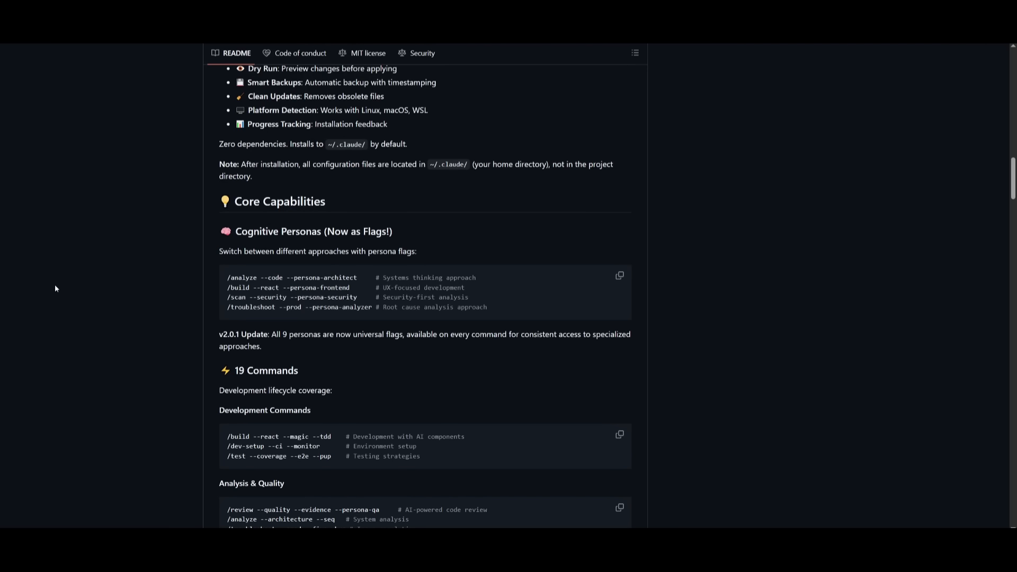
pyautogui.moveTo(255, 249)
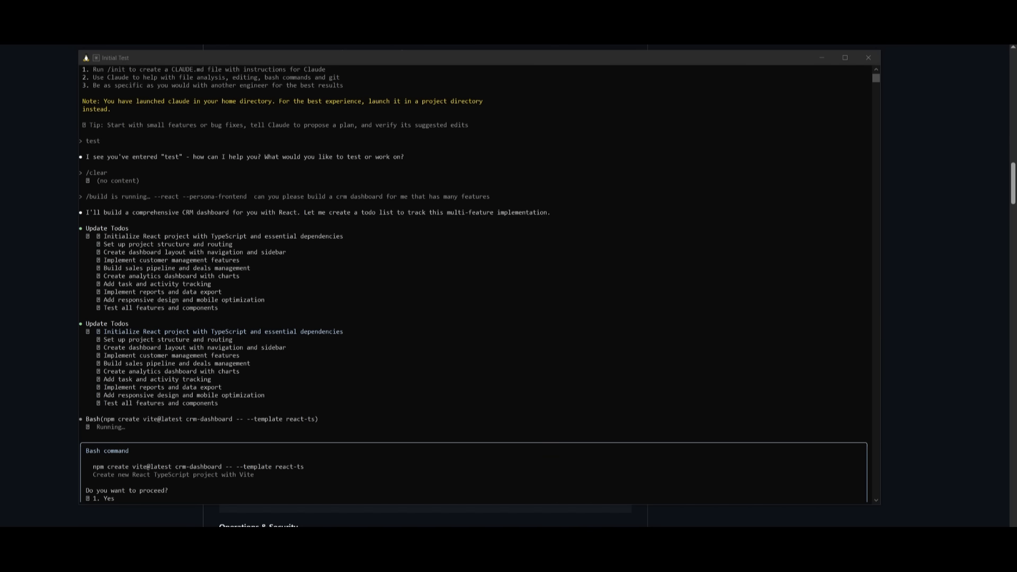
pyautogui.moveTo(150, 441)
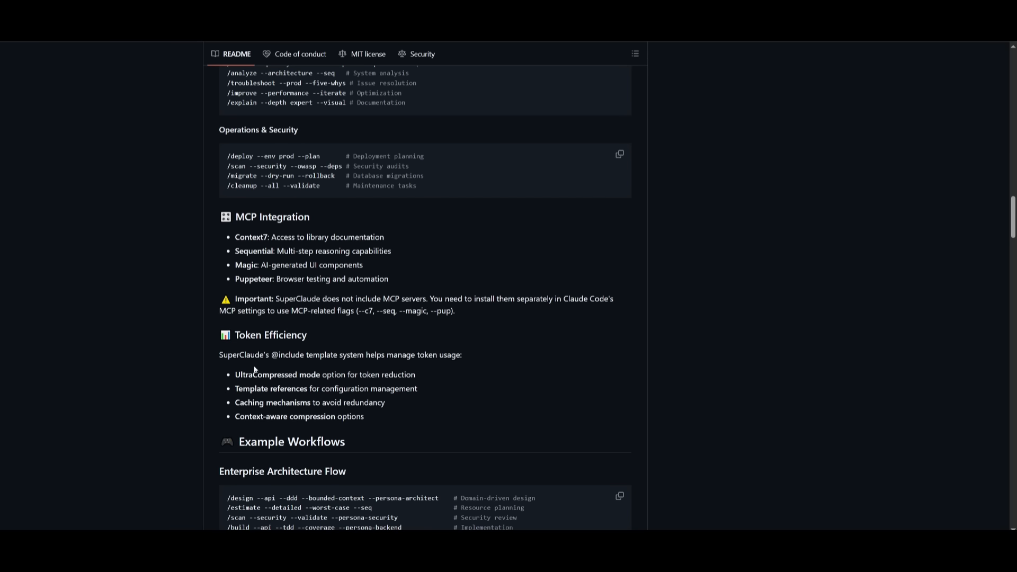
pyautogui.moveTo(292, 348)
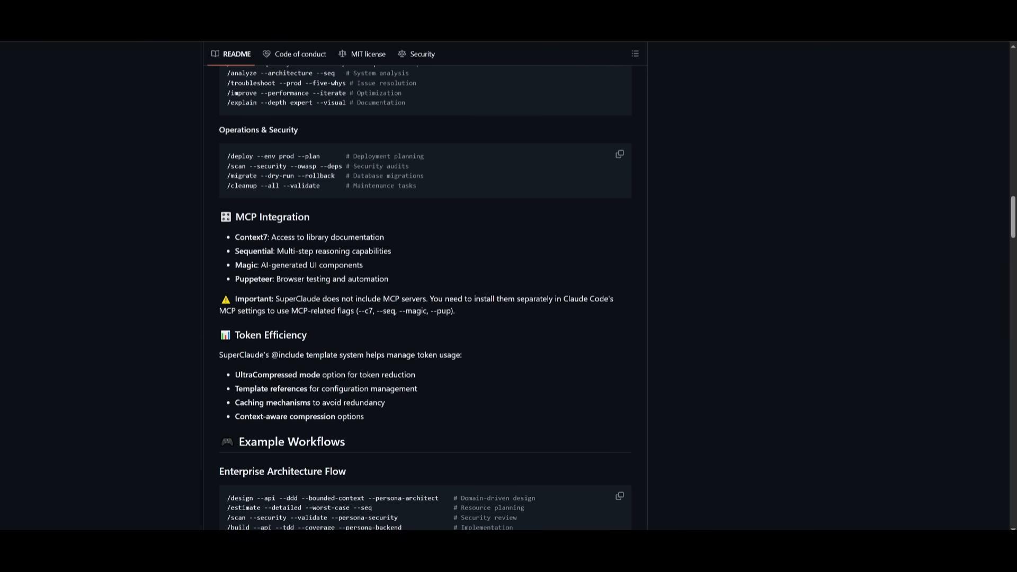
# - Scroll the README down to the 19 Commands and MCP Integration sections
pyautogui.scroll(-3)
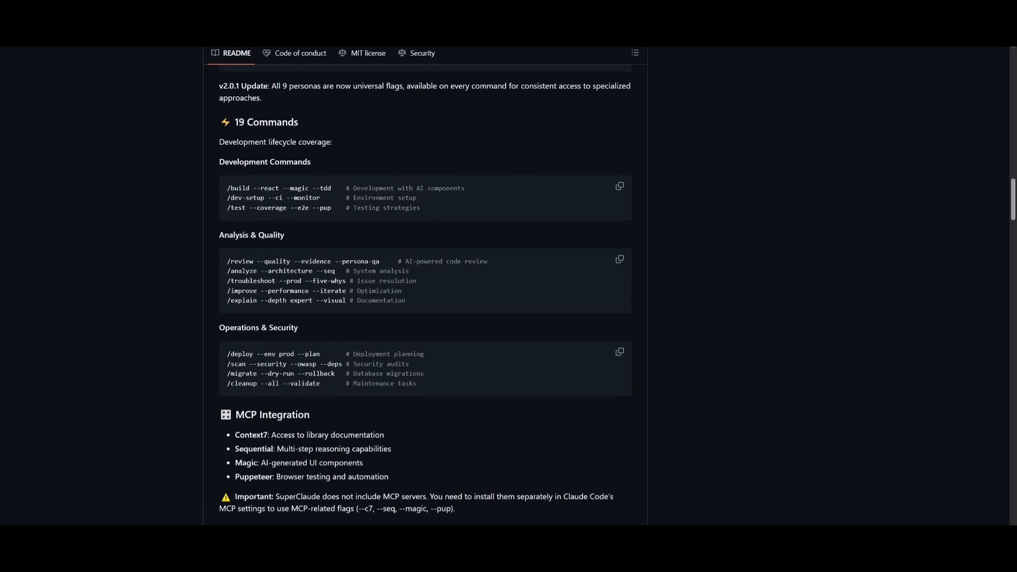
pyautogui.moveTo(524, 168)
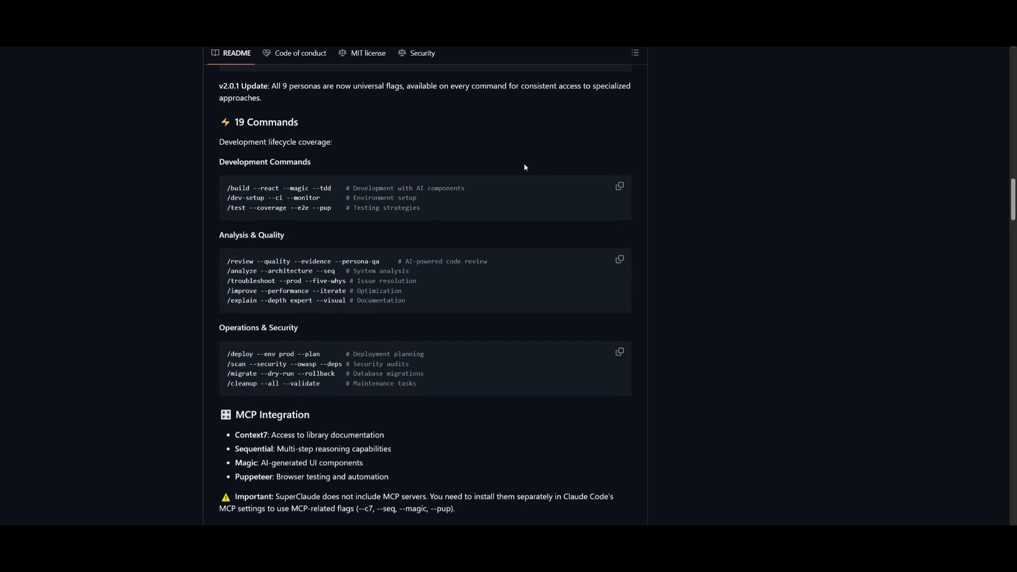
pyautogui.moveTo(245, 411)
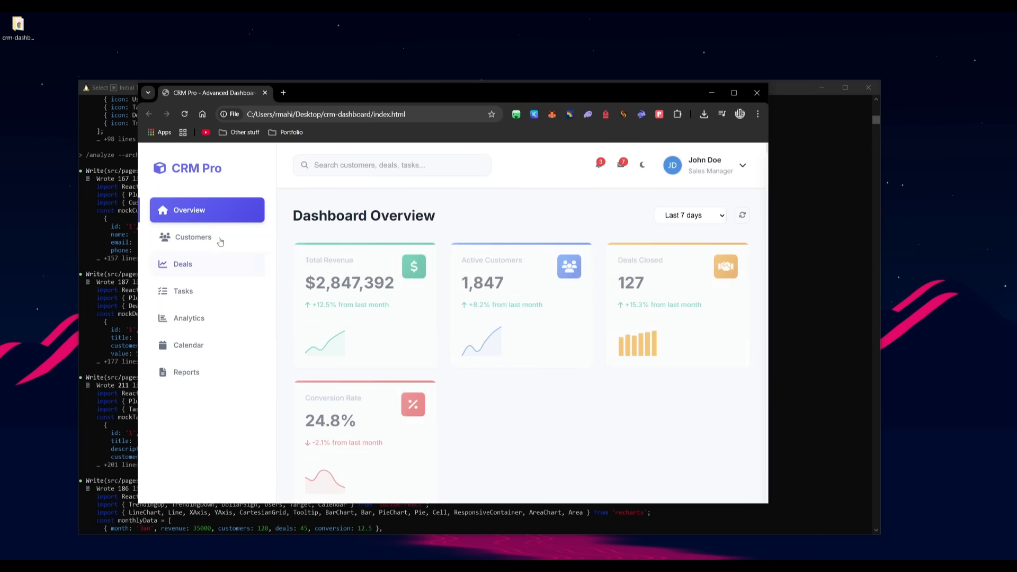
# - Browse the CRM Pro dashboard's Customers, Deals, Tasks, Analytics and Customers pages from the sidebar
pyautogui.click(193, 236)
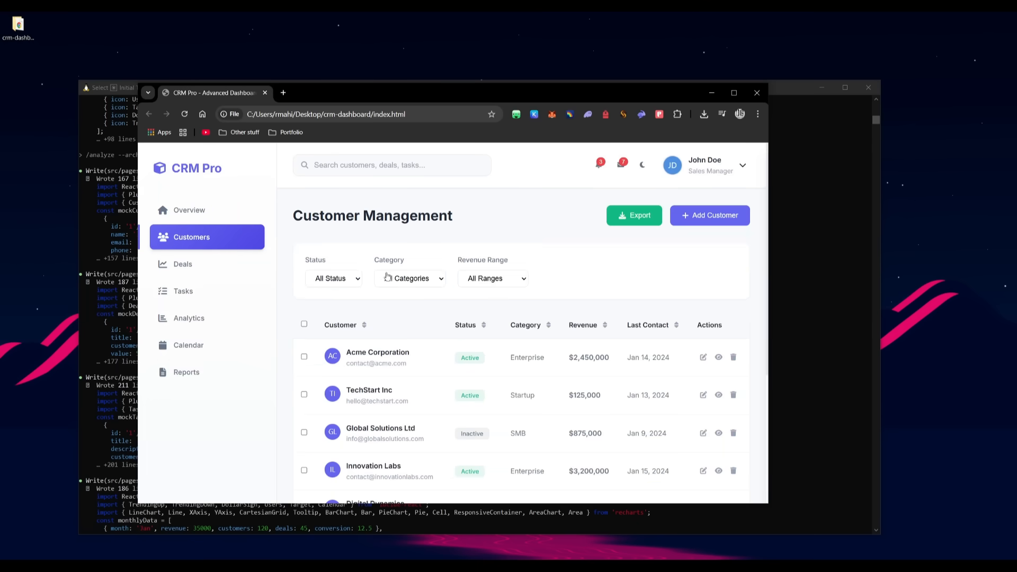
pyautogui.click(187, 264)
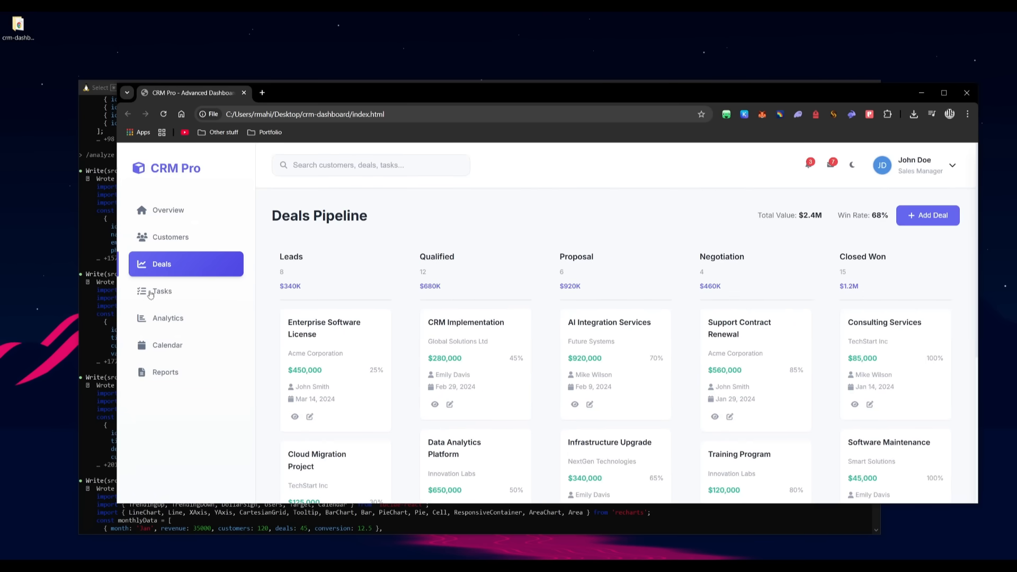
pyautogui.click(161, 290)
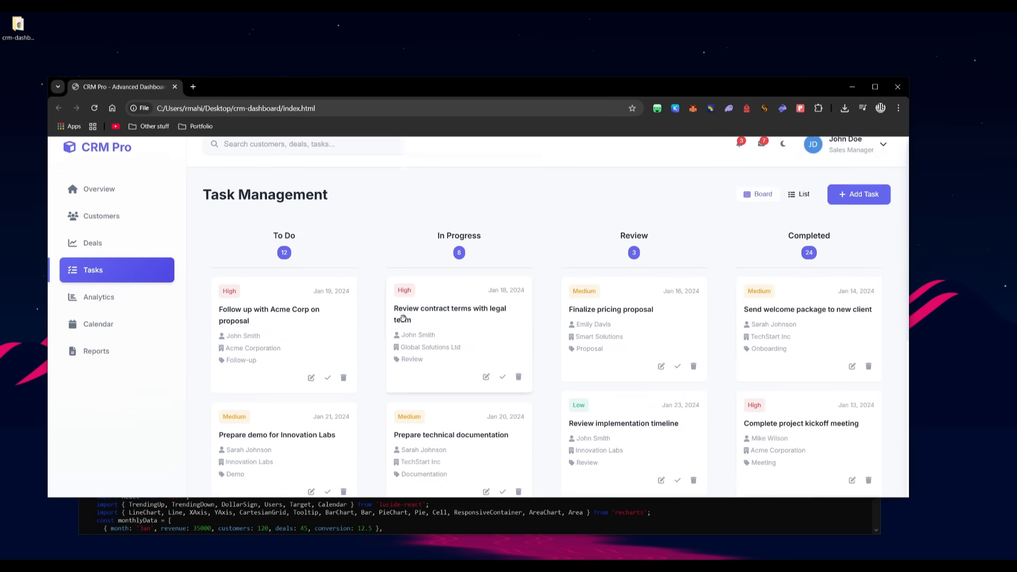
pyautogui.click(99, 211)
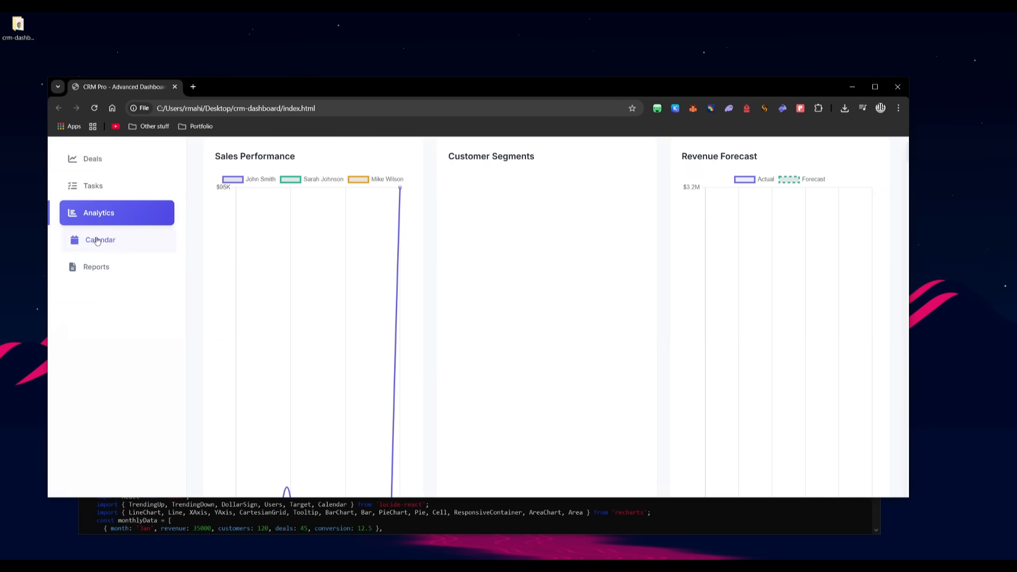
pyautogui.click(99, 240)
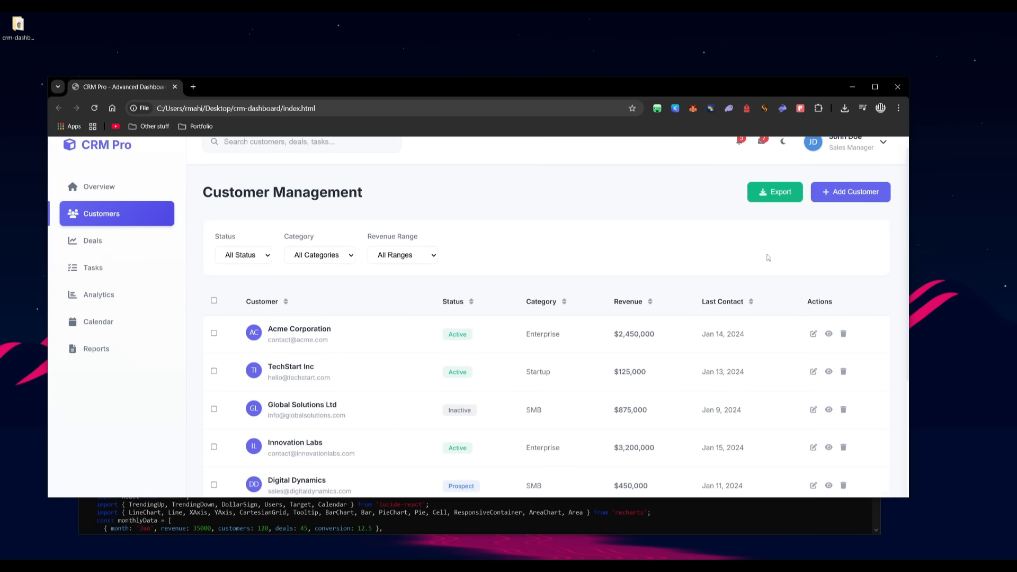
pyautogui.moveTo(250, 521)
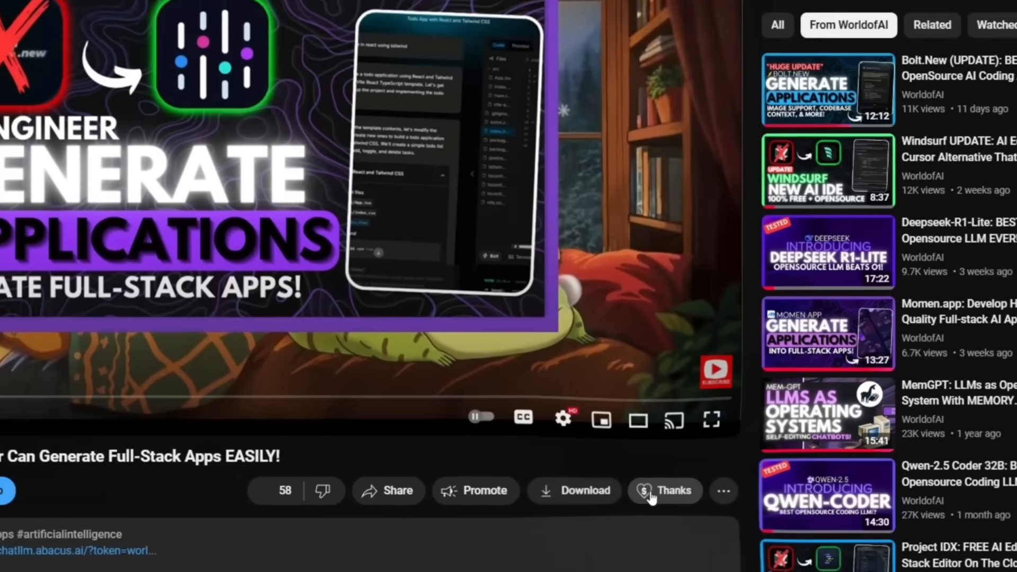
# - View the Super Thanks dialog, then the channel's Join membership tiers and perks
pyautogui.click(673, 489)
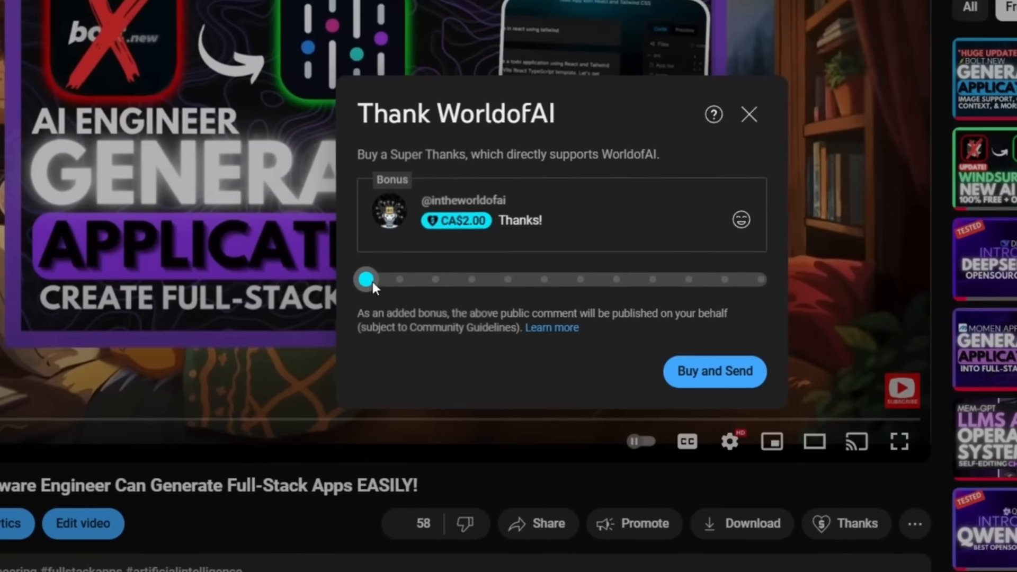
pyautogui.moveTo(366, 278); pyautogui.dragTo(550, 285)
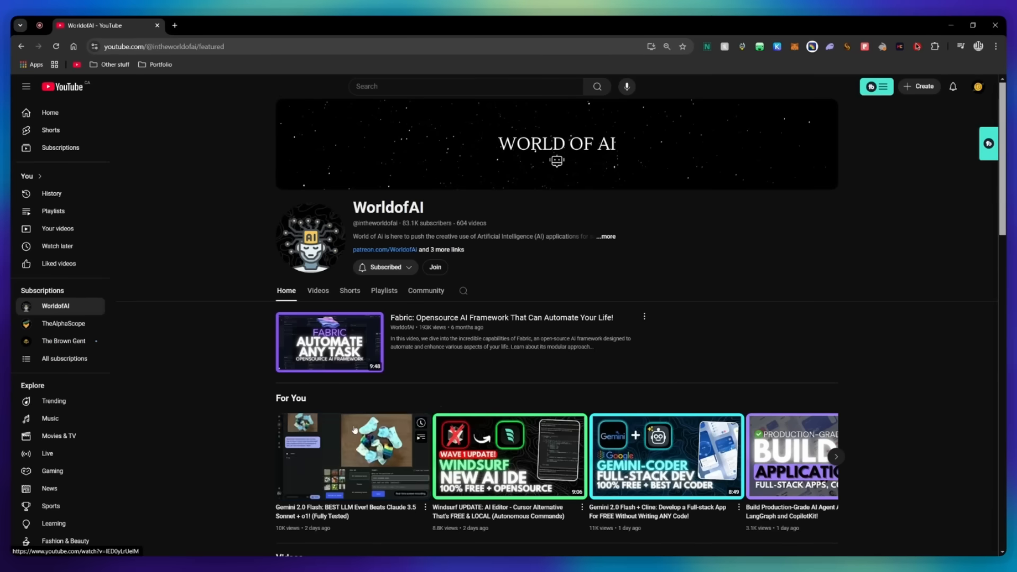
pyautogui.click(434, 267)
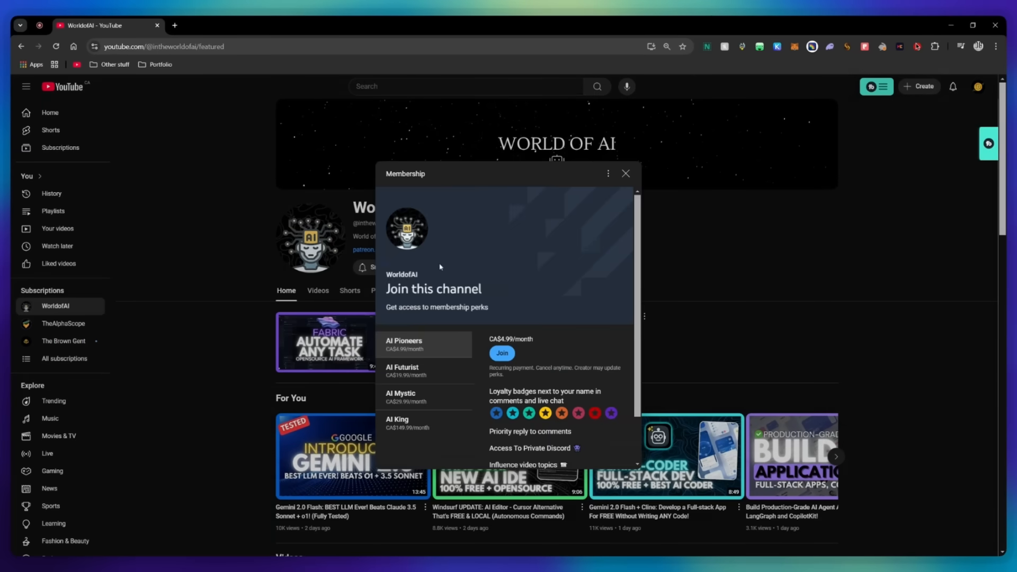
pyautogui.scroll(-3)
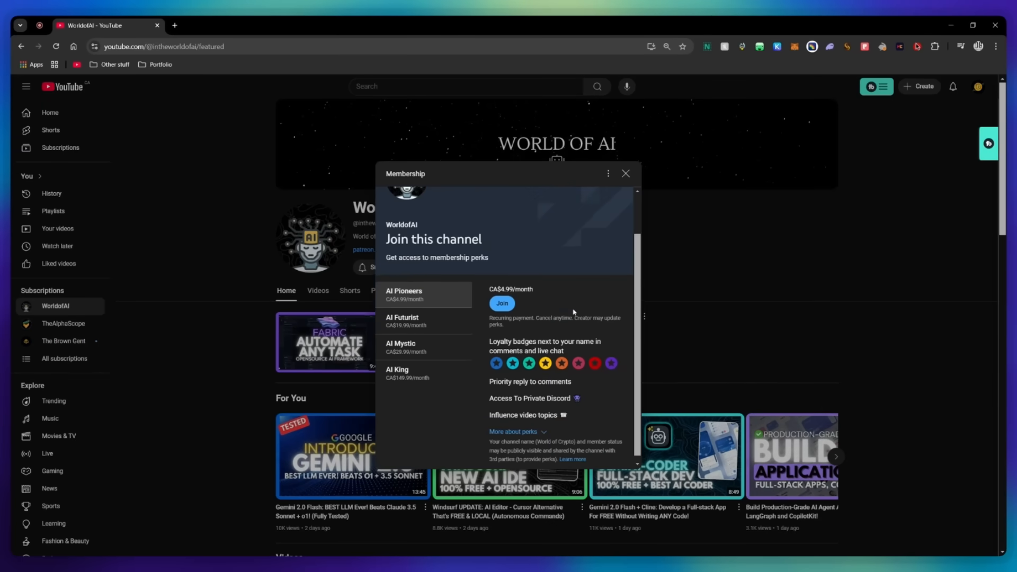
pyautogui.click(402, 321)
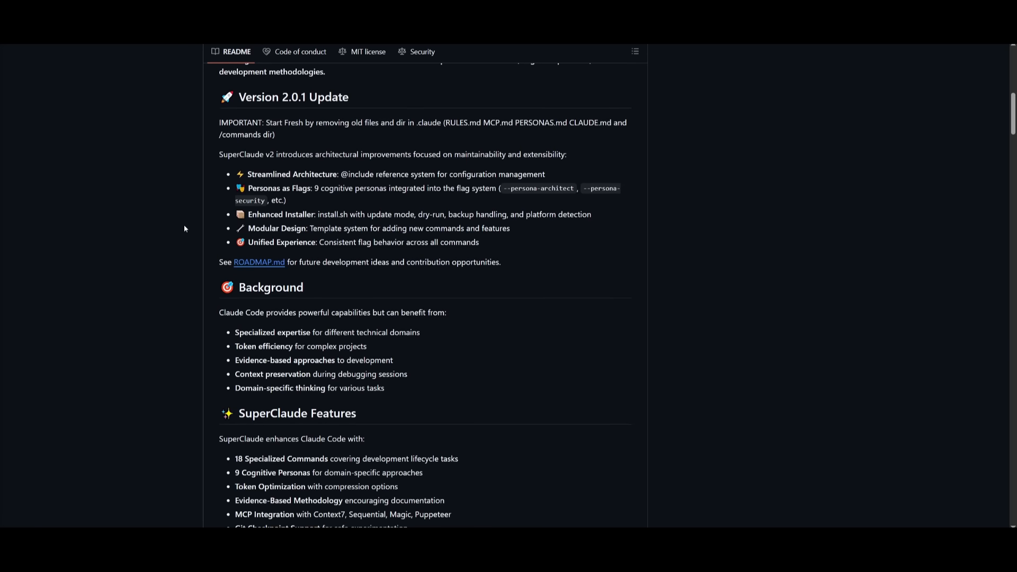
pyautogui.moveTo(217, 172)
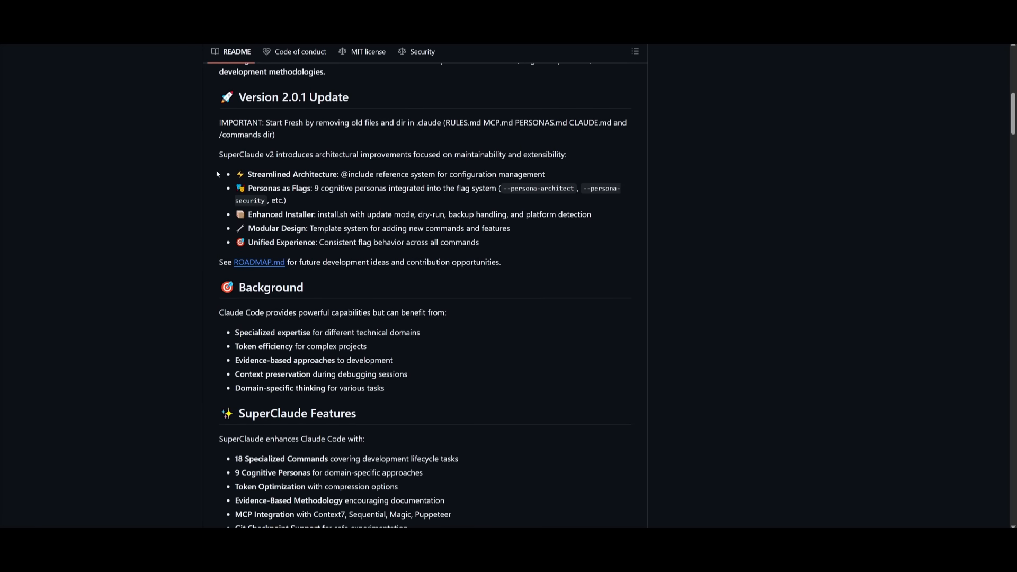
pyautogui.scroll(-3)
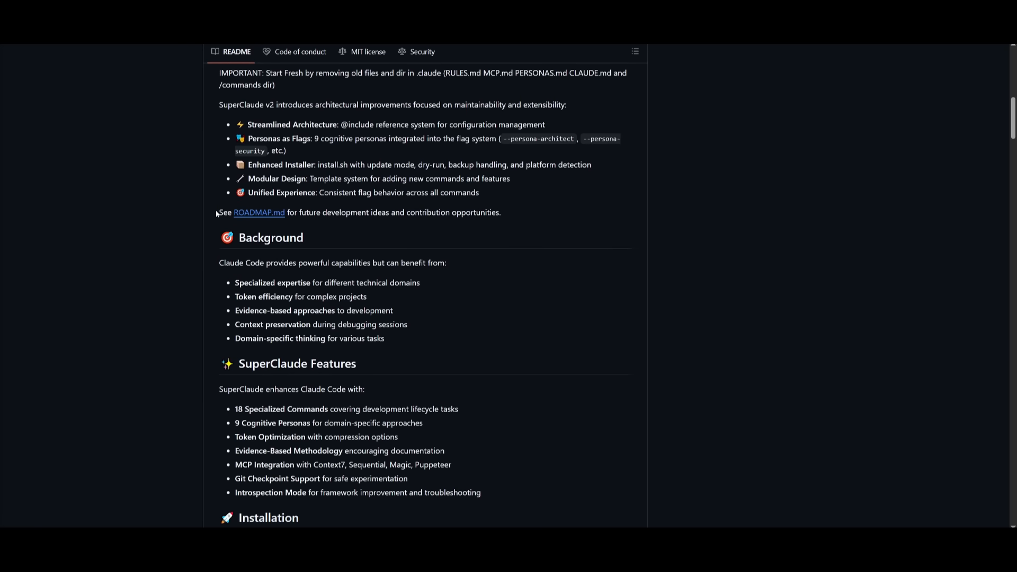
pyautogui.scroll(-3)
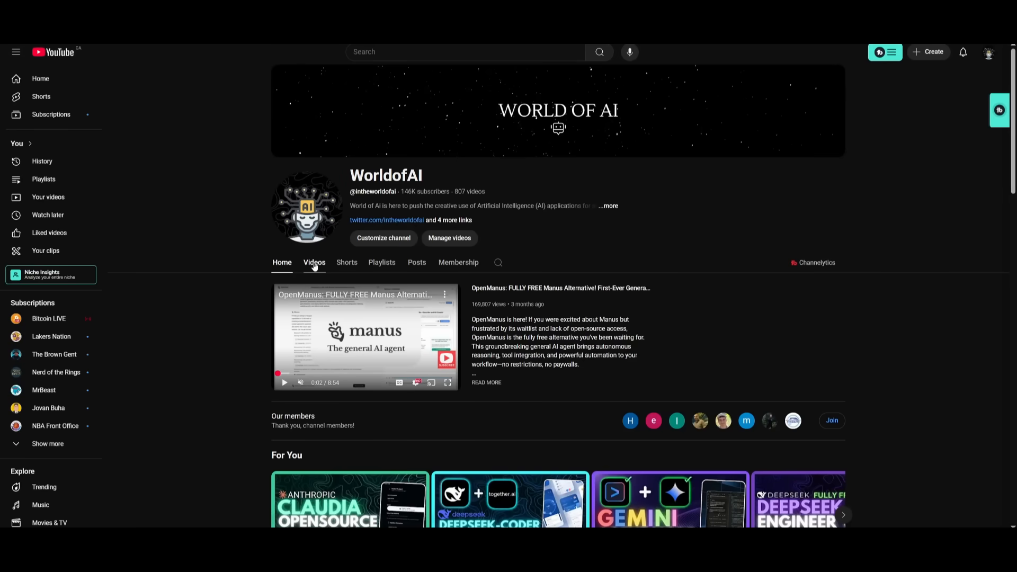
# - Show the channel's Videos grid and scroll down through several rows of uploads
pyautogui.click(313, 265)
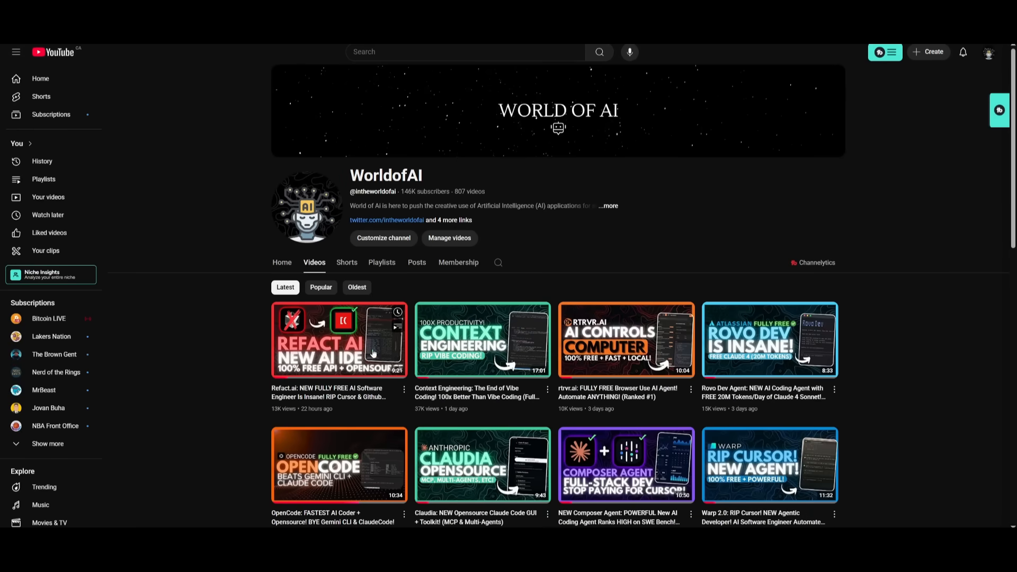
pyautogui.scroll(-3)
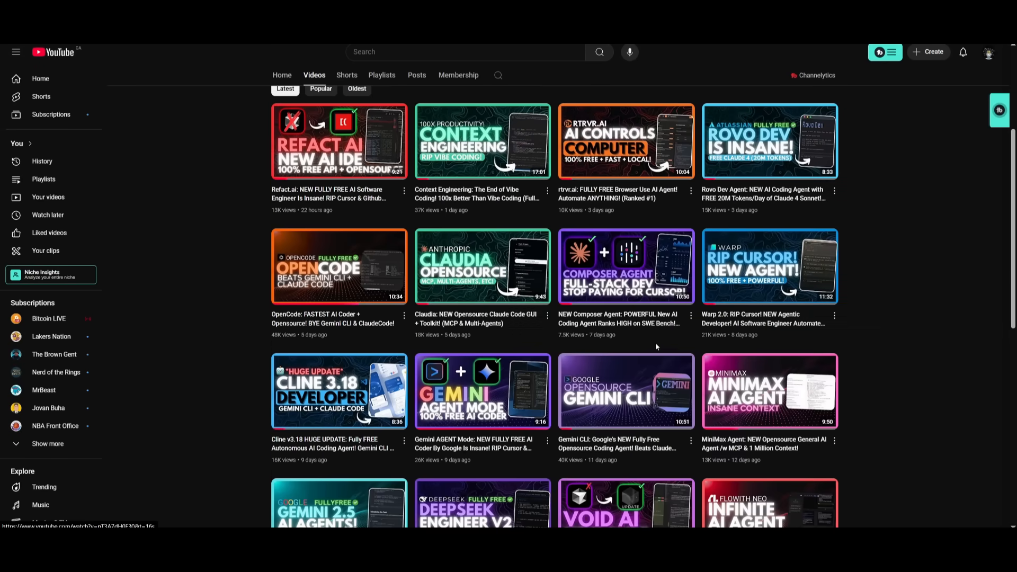
pyautogui.scroll(-3)
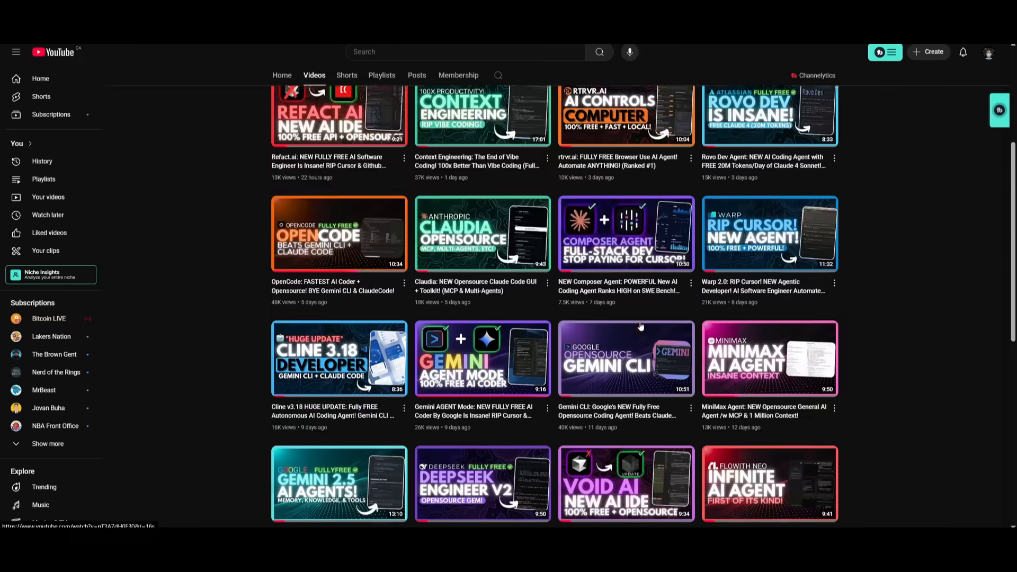
pyautogui.scroll(-3)
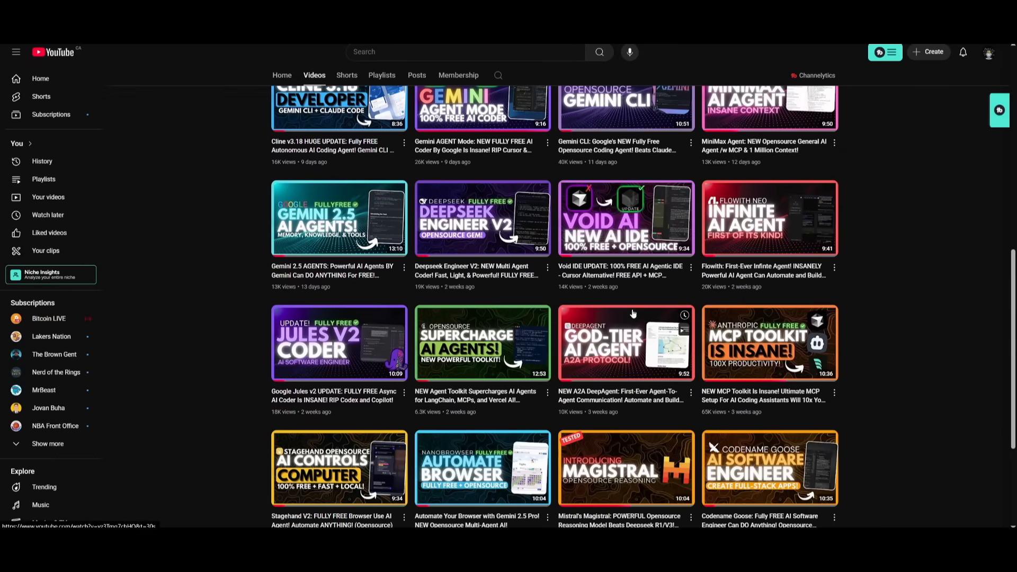
pyautogui.scroll(-3)
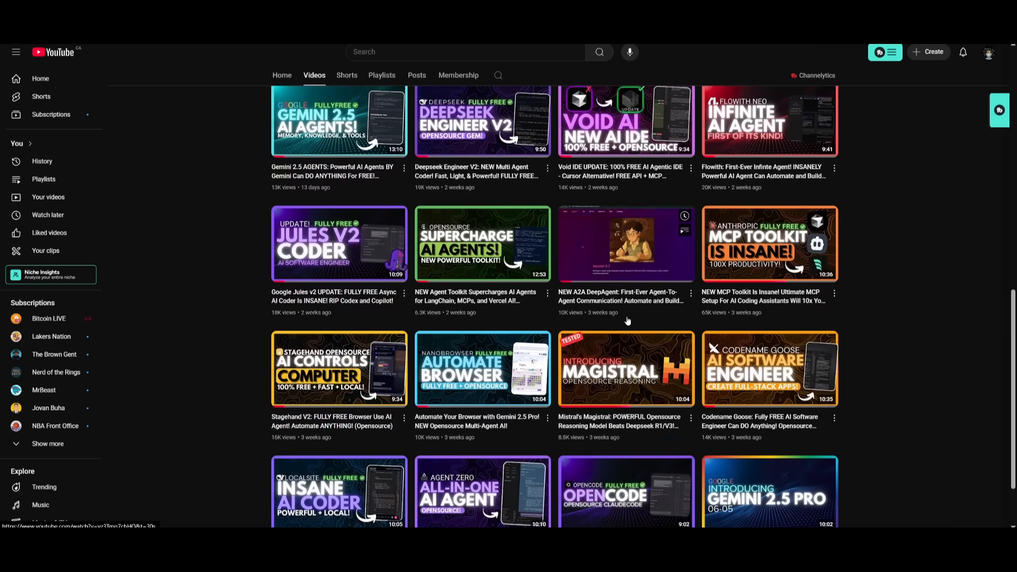
pyautogui.scroll(-3)
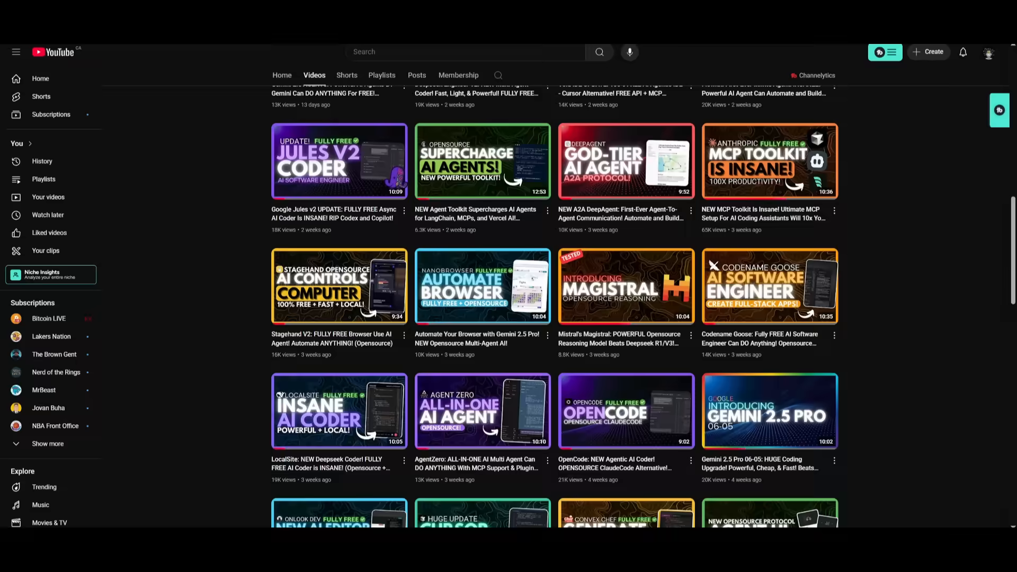